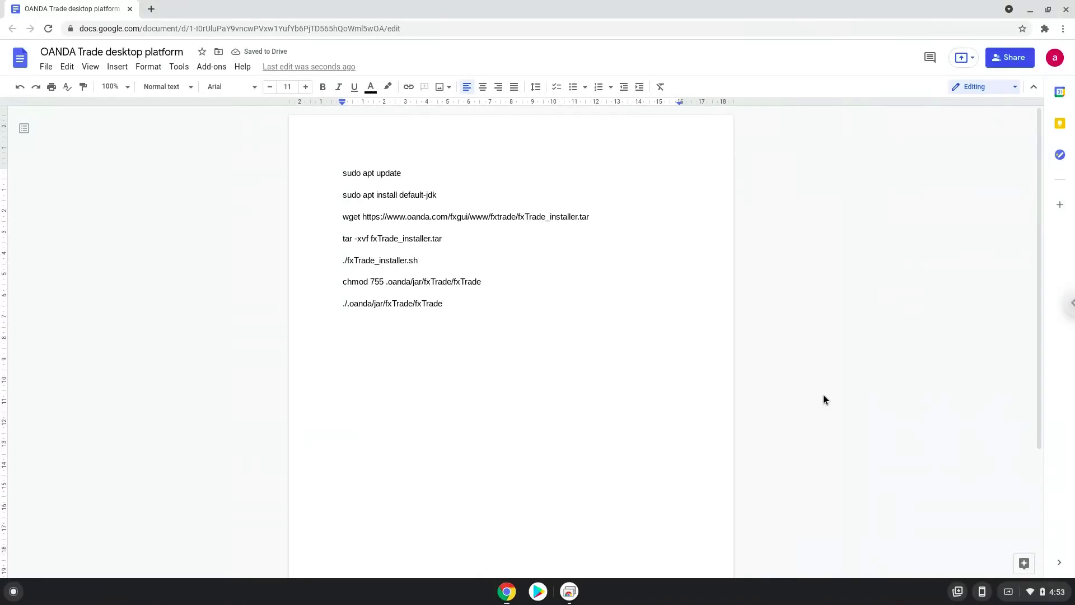
# Open ChromeOS Settings from the Quick Settings tray, over the install-commands Doc
pyautogui.click(1039, 591)
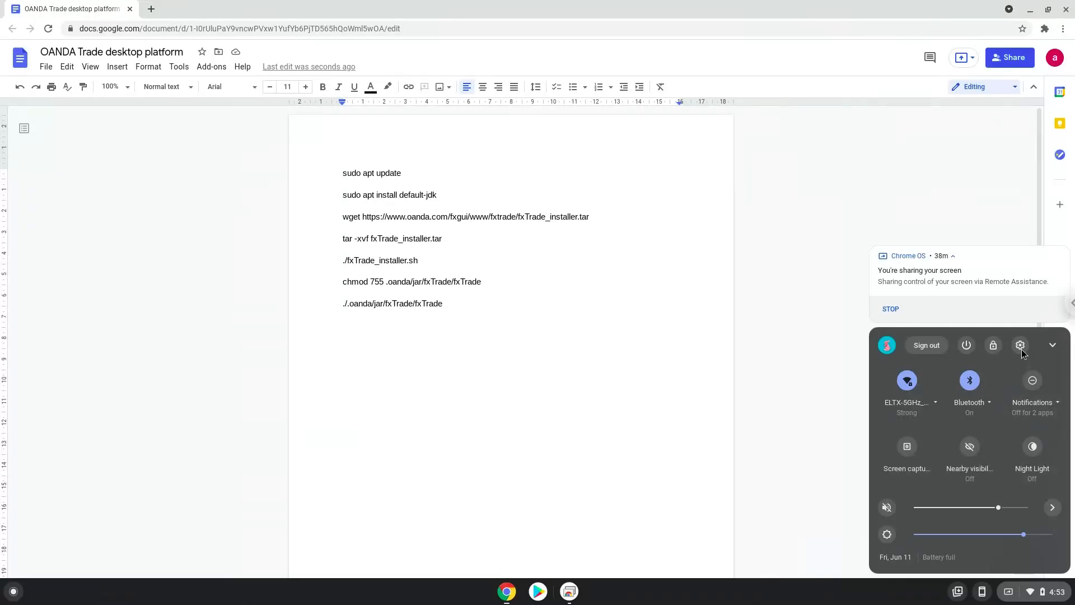
pyautogui.click(1021, 345)
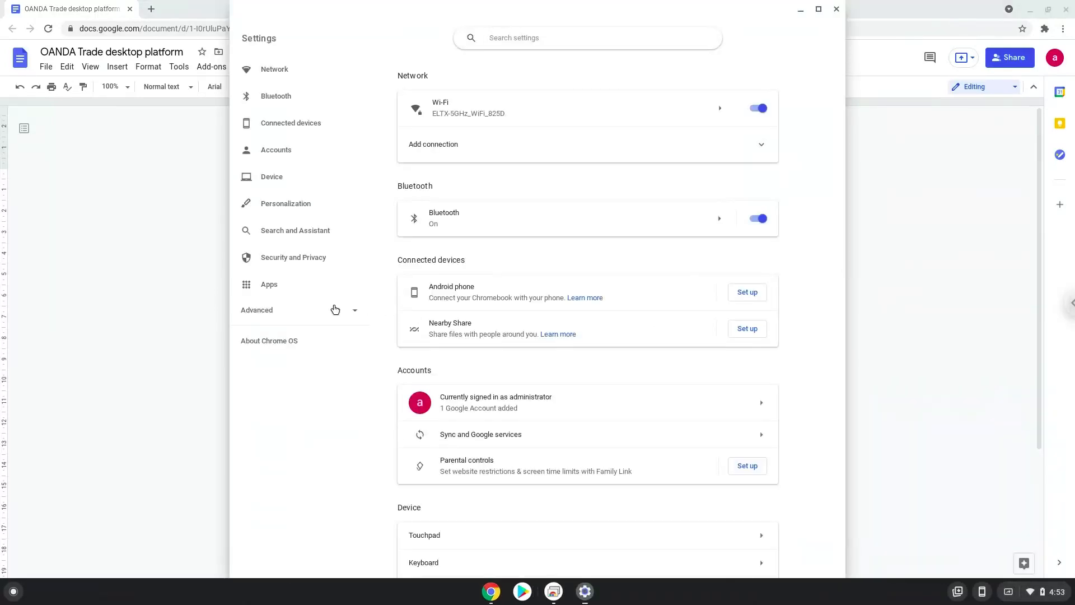
# Under Advanced > Developers, turn on Linux development environment (Beta)
pyautogui.click(257, 309)
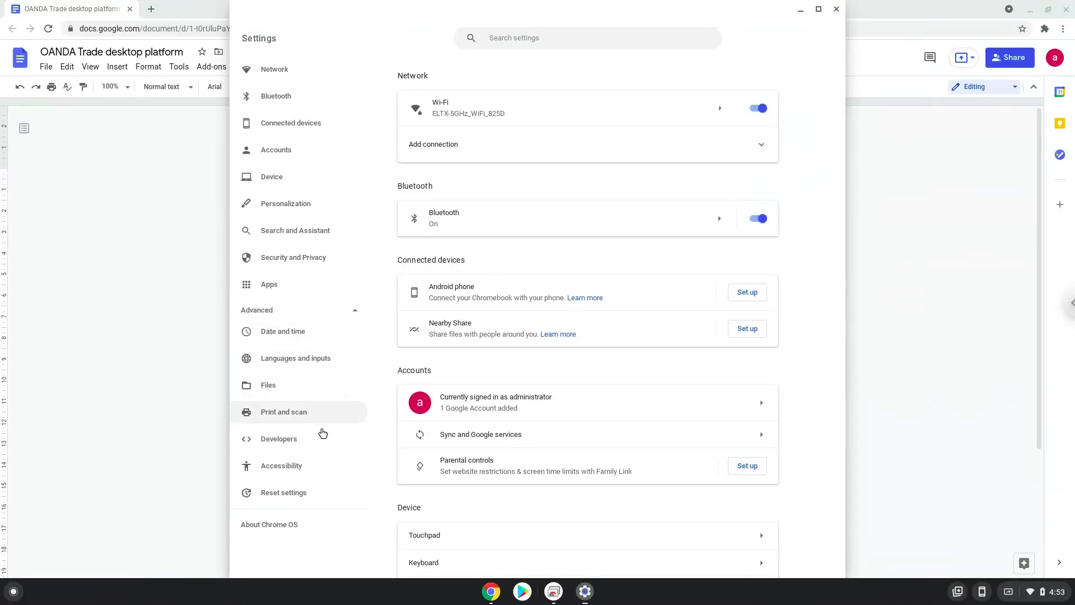
pyautogui.click(278, 439)
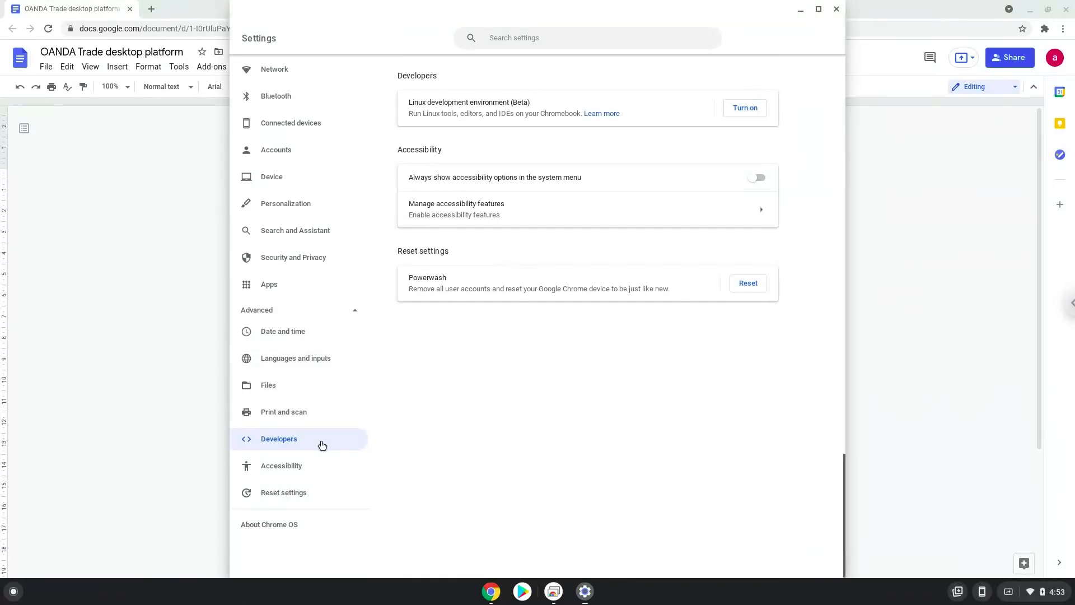
pyautogui.moveTo(722, 140)
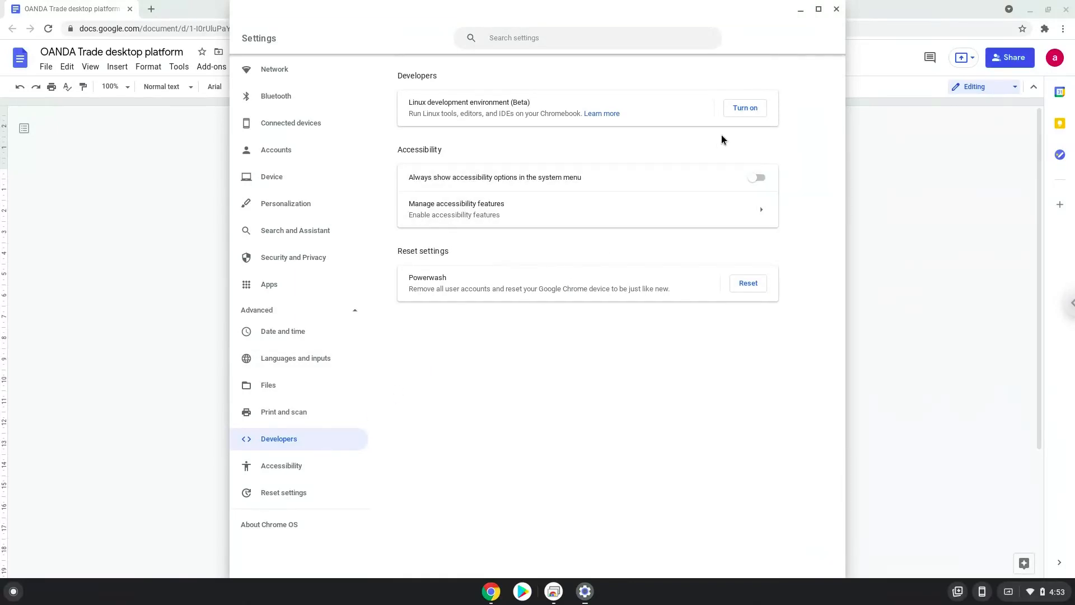
pyautogui.moveTo(744, 108)
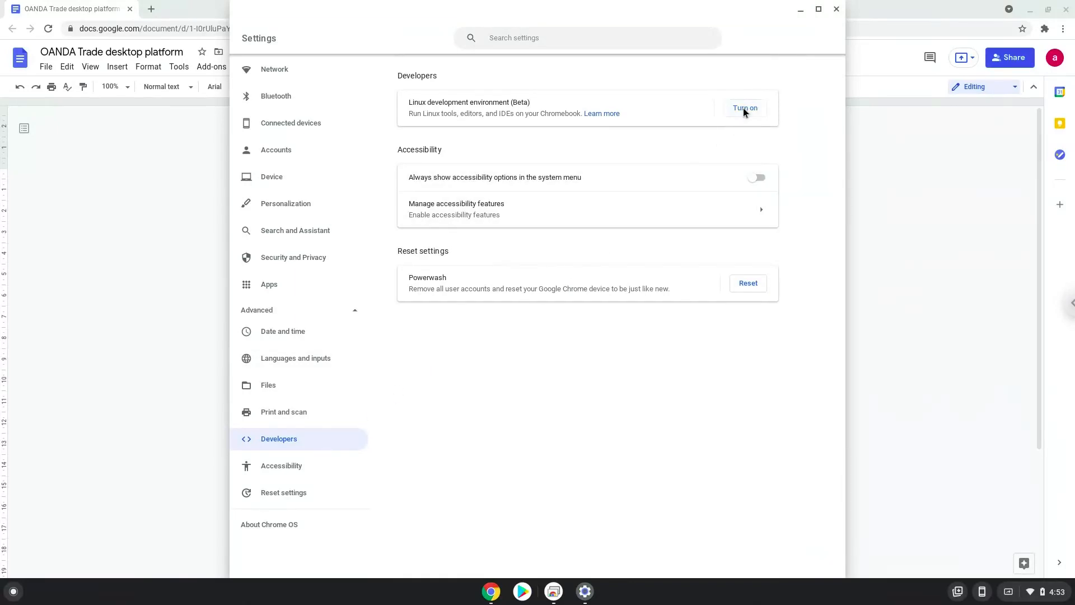
pyautogui.click(745, 107)
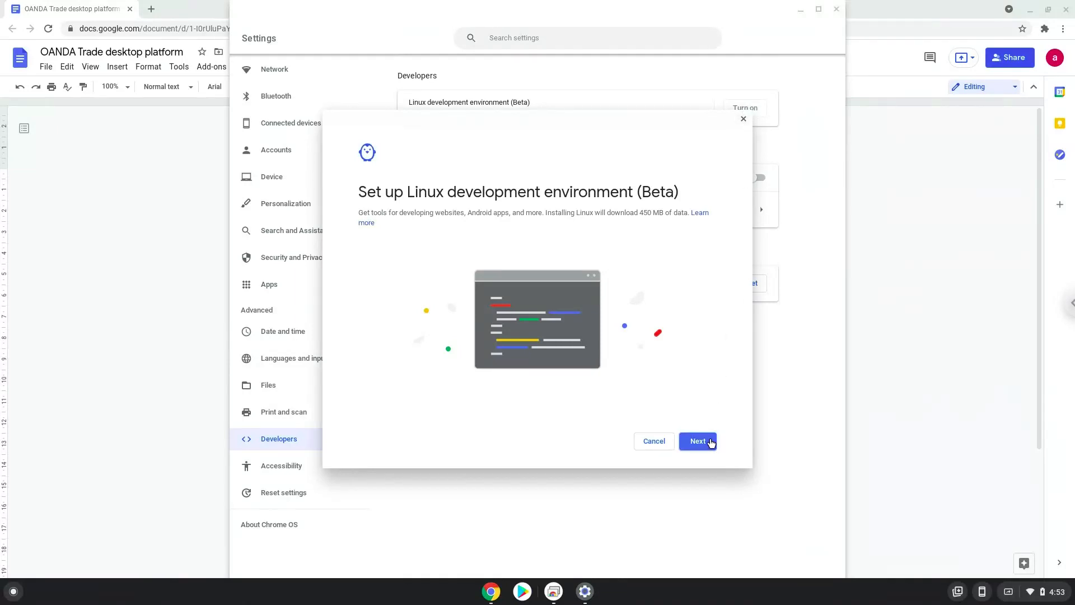
# Continue the Linux setup dialog with Next until a Linux terminal opens
pyautogui.click(697, 440)
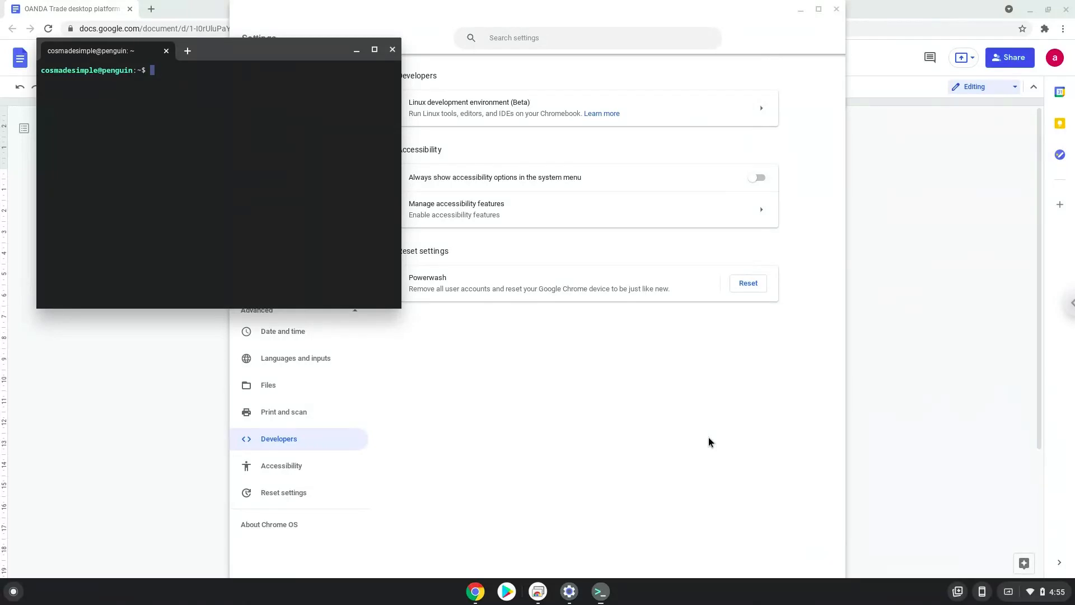
pyautogui.moveTo(553, 216)
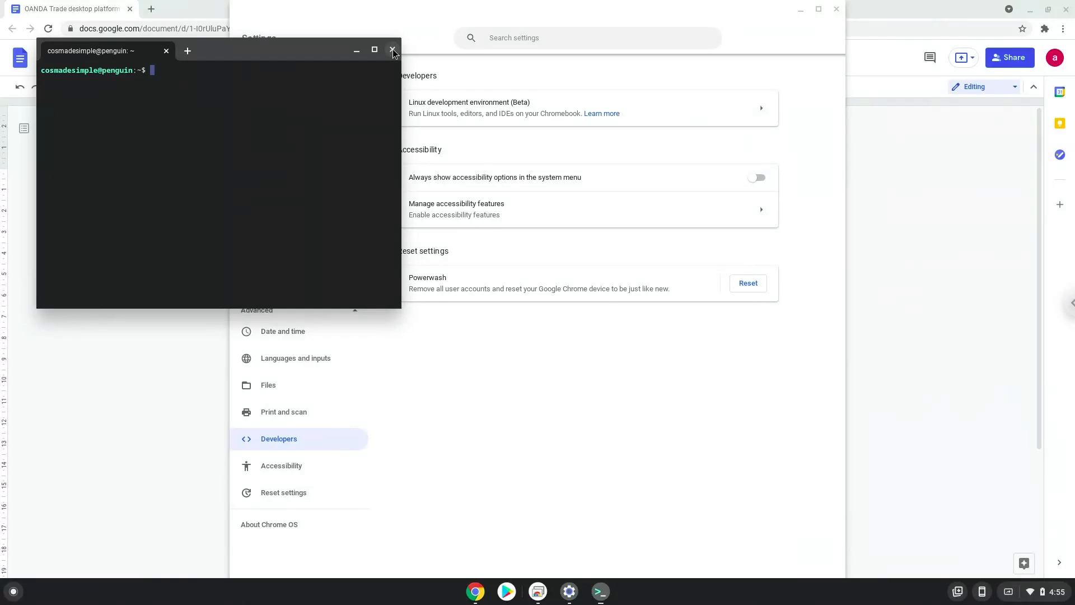
# Close the new Terminal window and the Settings window
pyautogui.click(393, 50)
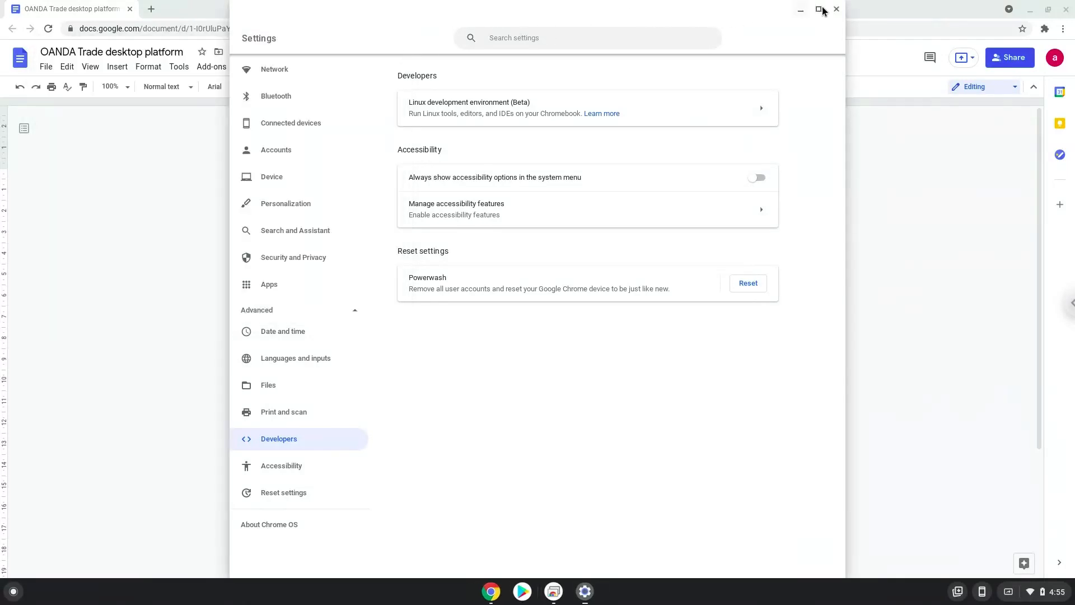
pyautogui.click(836, 9)
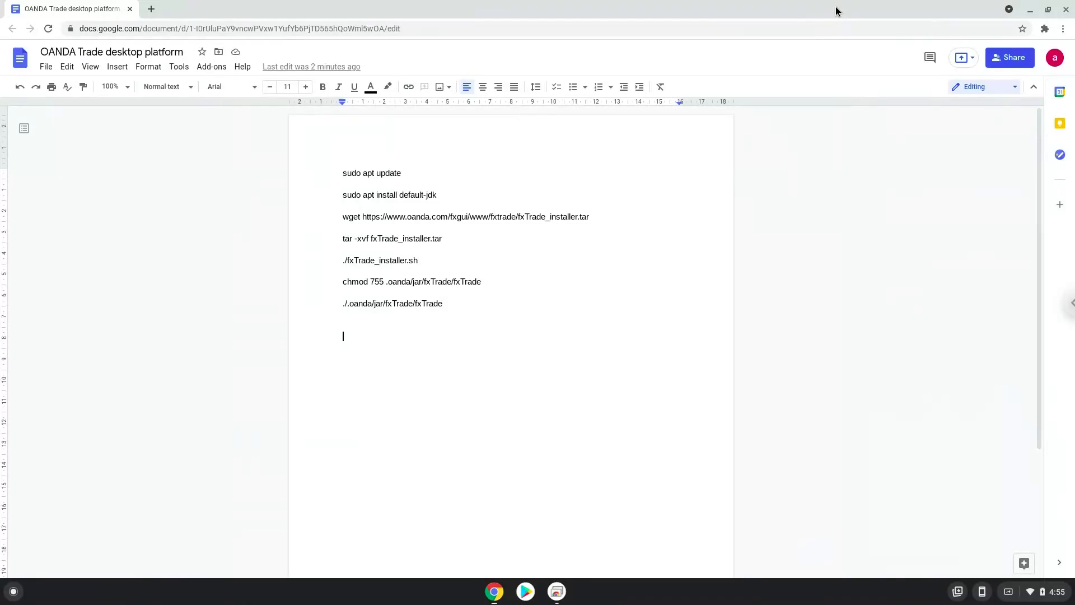
pyautogui.moveTo(415, 151)
pyautogui.write('t')
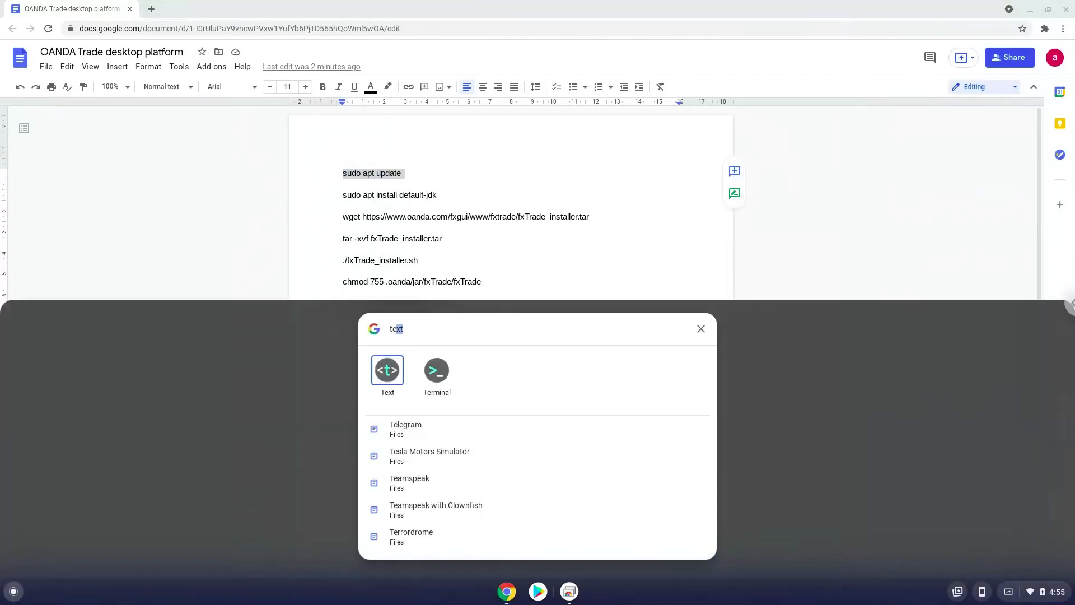
# Find 'terminal' in the launcher and start the Terminal app
pyautogui.write('erminal')
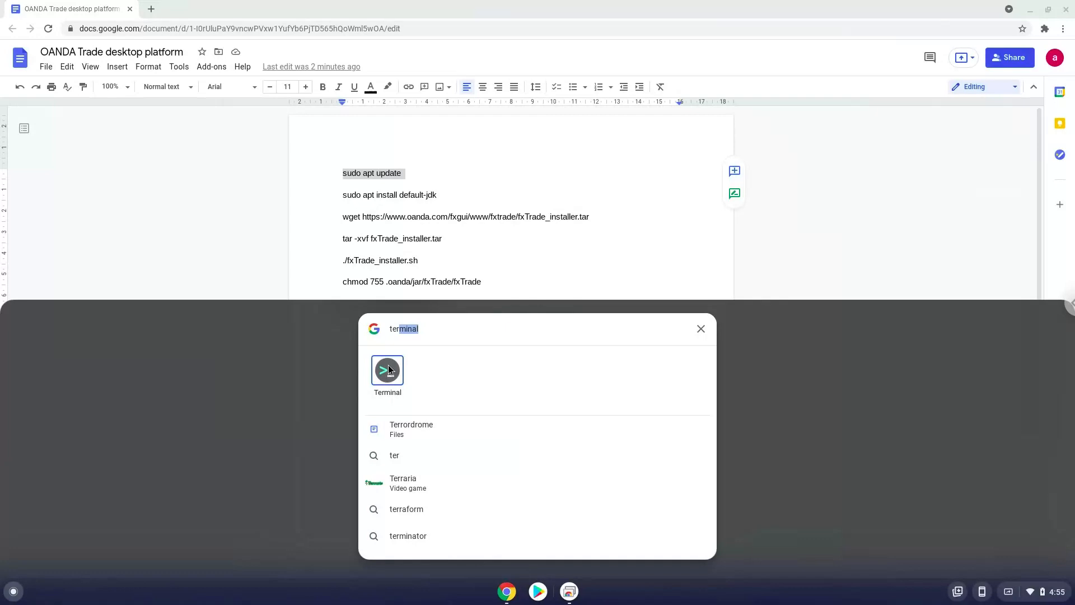
pyautogui.click(388, 370)
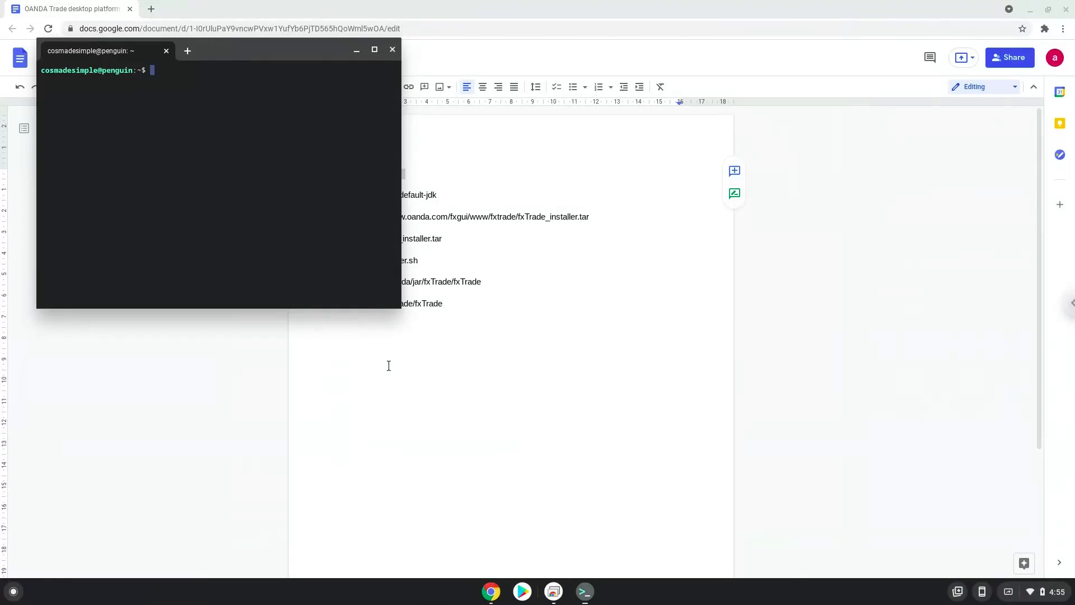
pyautogui.moveTo(259, 88)
pyautogui.write('sudo apt update')
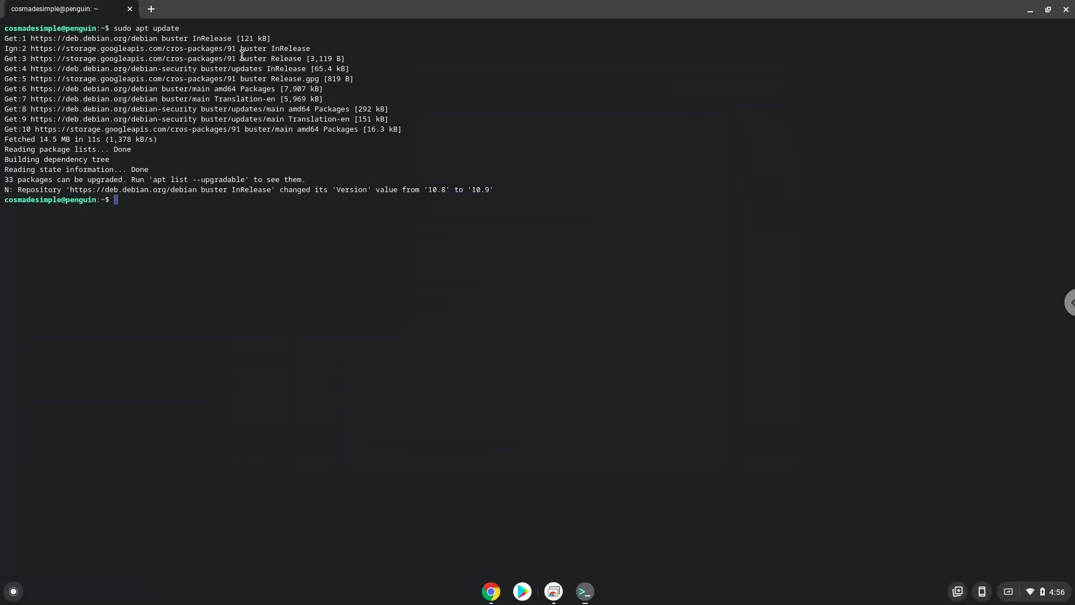
pyautogui.moveTo(491, 591)
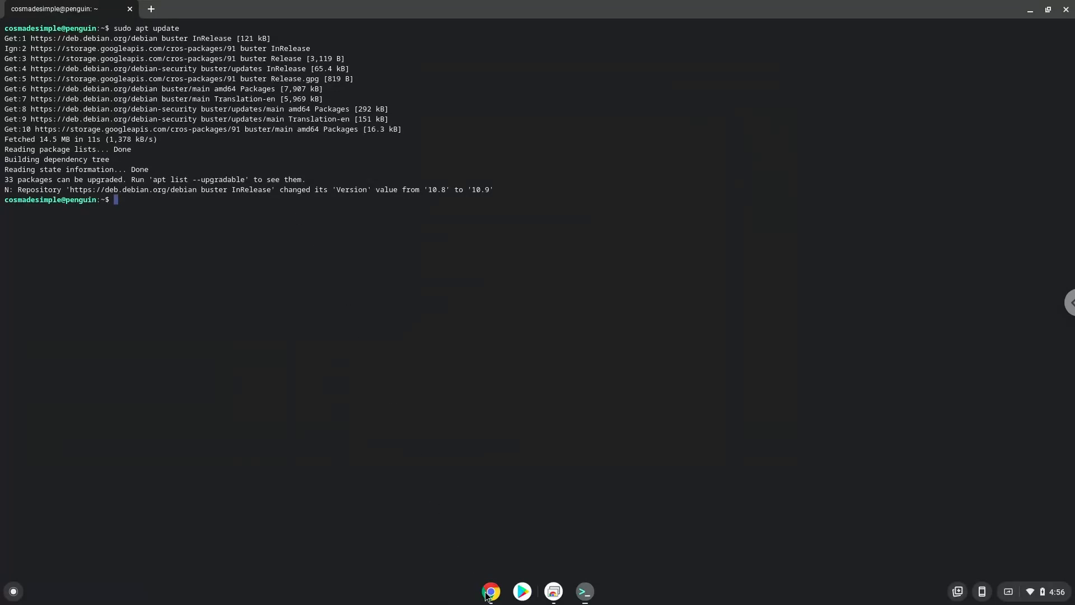
# After sudo apt update completes, switch back to the Google Doc in Chrome
pyautogui.click(491, 590)
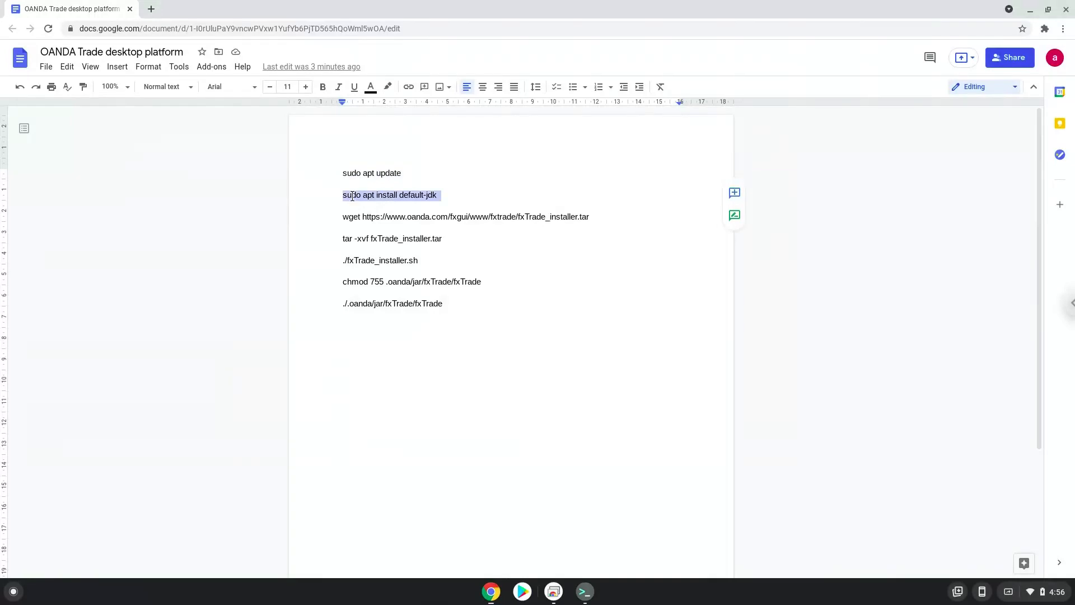
# Copy the install line and run 'sudo apt install default-jdk' in Terminal
pyautogui.rightClick(390, 194)
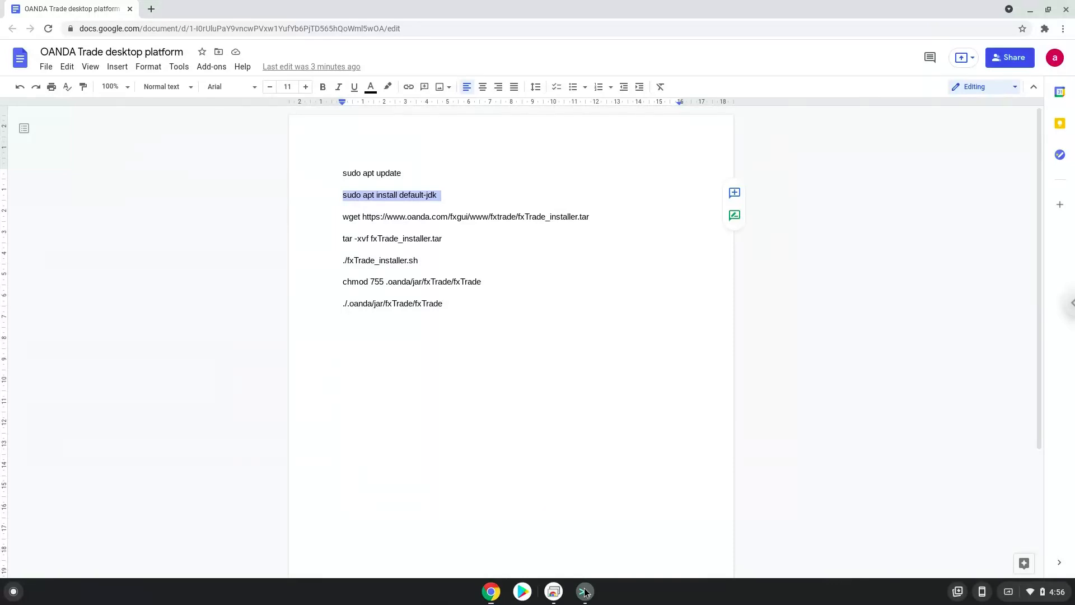
pyautogui.click(584, 591)
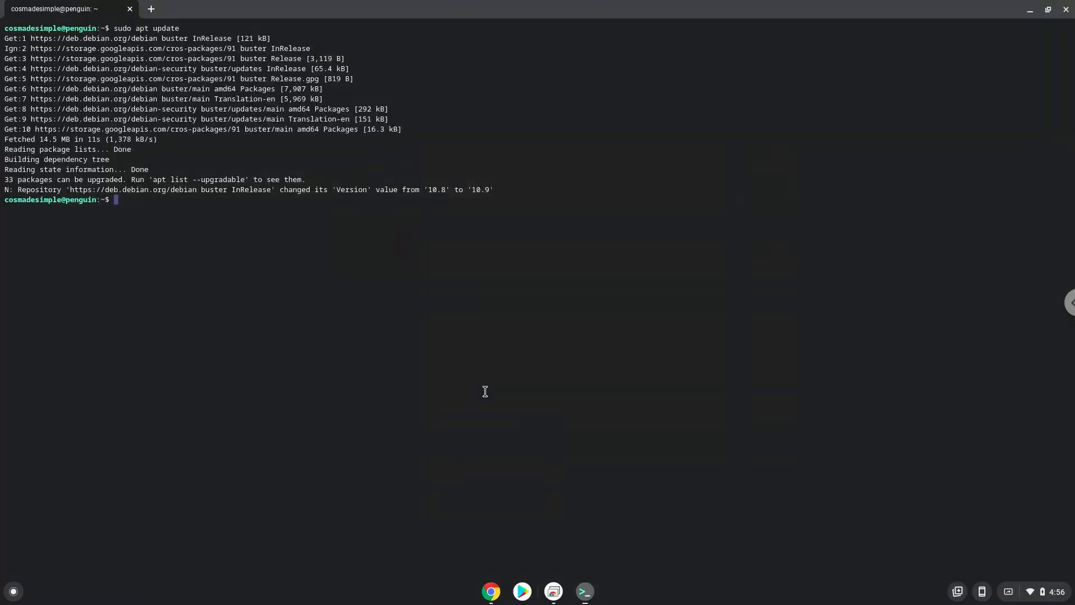
pyautogui.write('sudo apt install default-jdk')
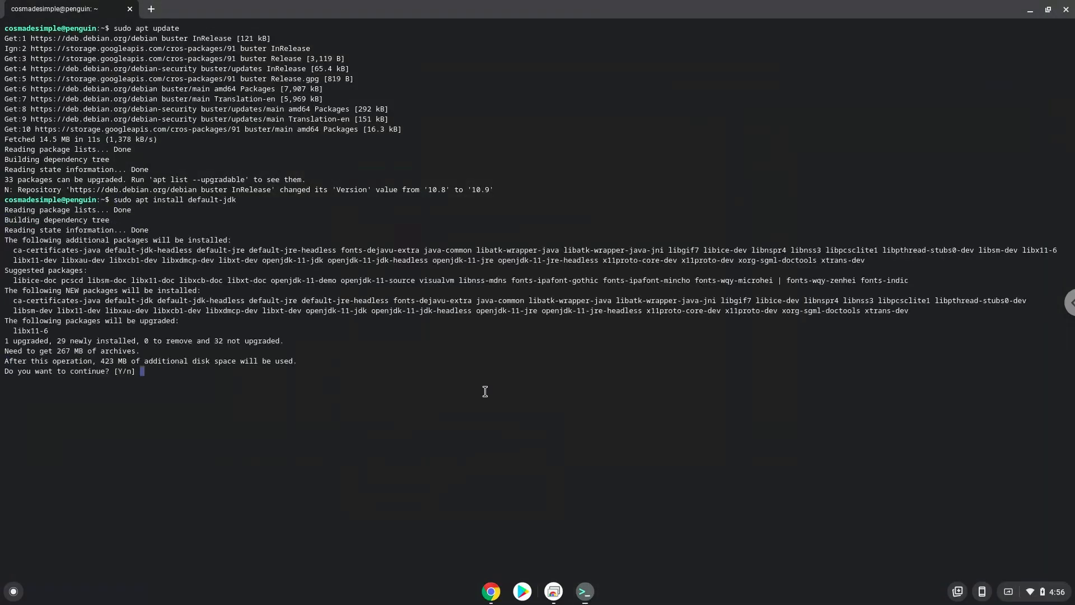
pyautogui.press('Return')
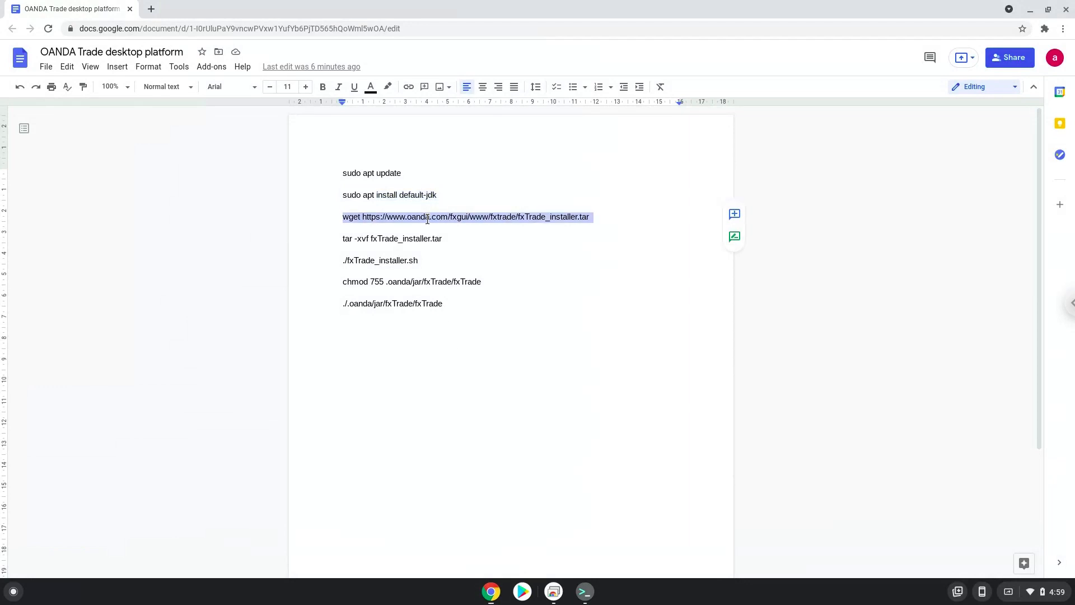
# Copy the wget fxTrade installer download line from the Doc
pyautogui.rightClick(425, 216)
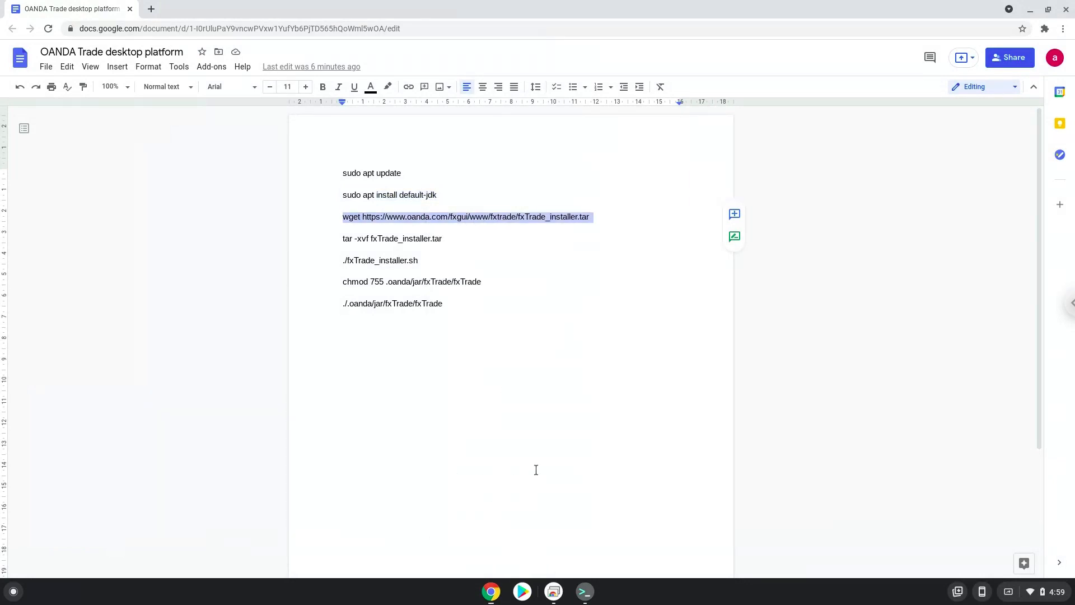
pyautogui.click(584, 591)
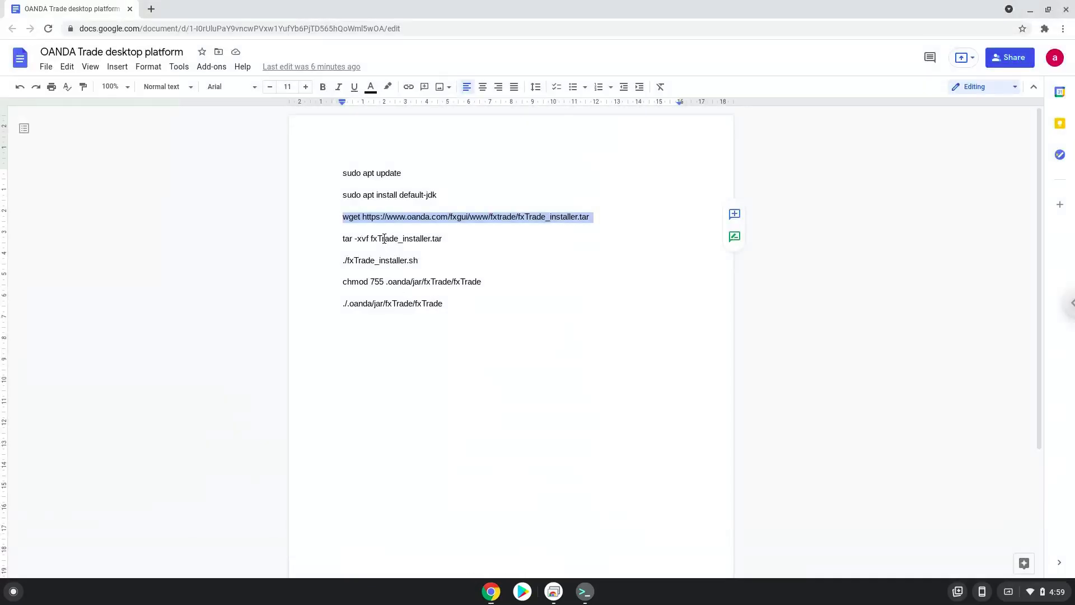
# Copy and run the tar command to extract fxTrade_installer.sh, then return to the Doc
pyautogui.rightClick(384, 238)
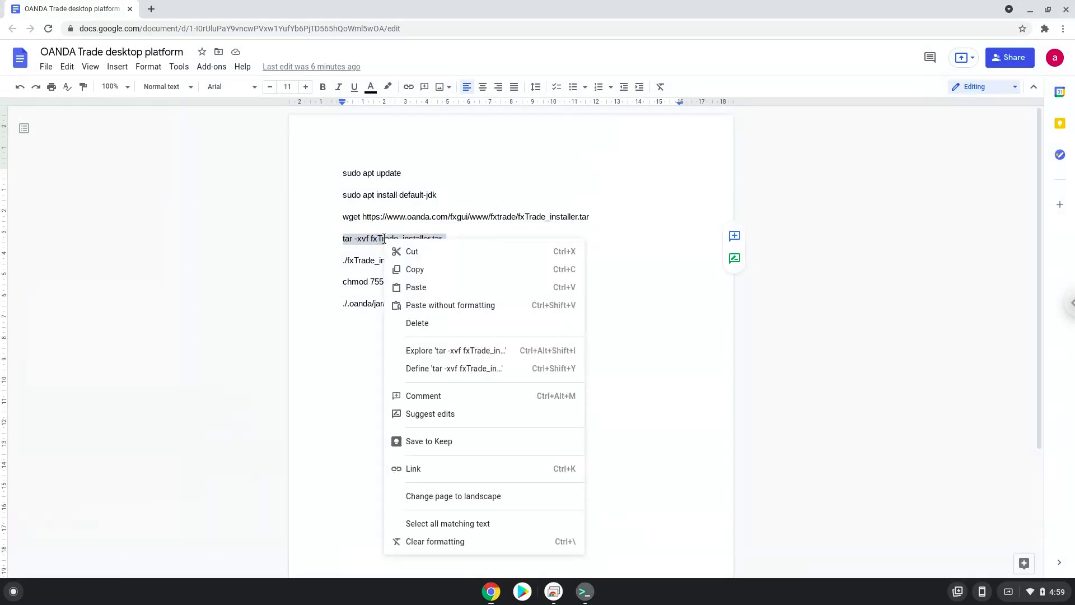
pyautogui.click(495, 460)
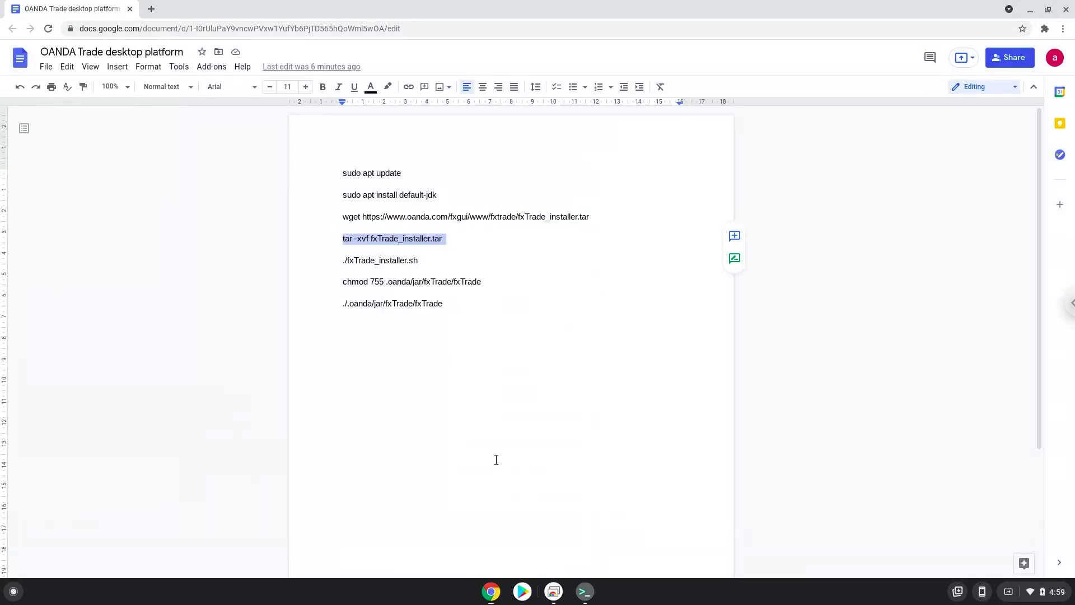
pyautogui.click(583, 591)
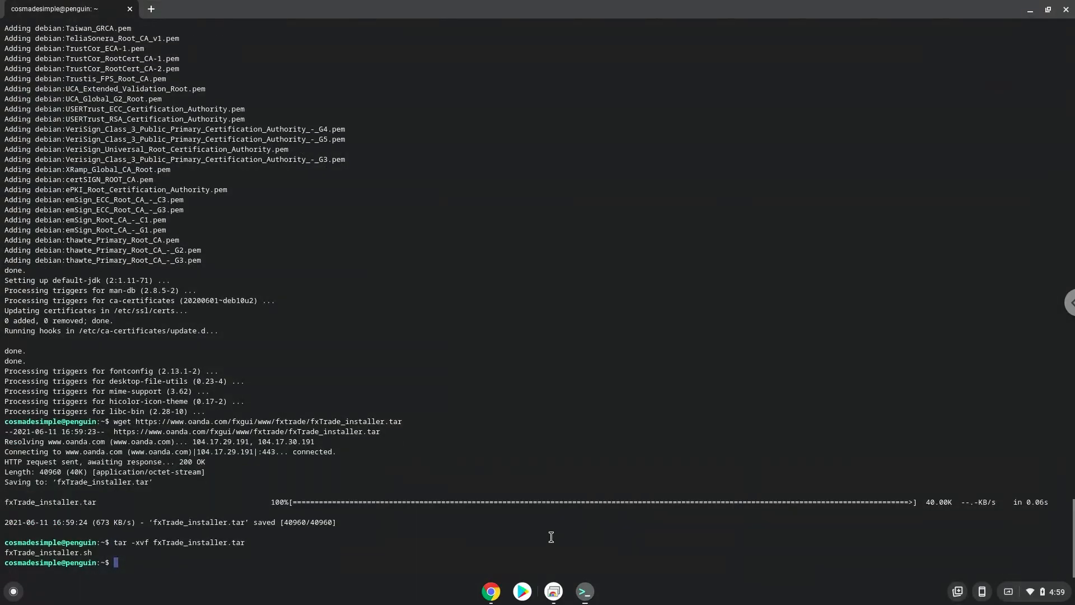
pyautogui.moveTo(490, 591)
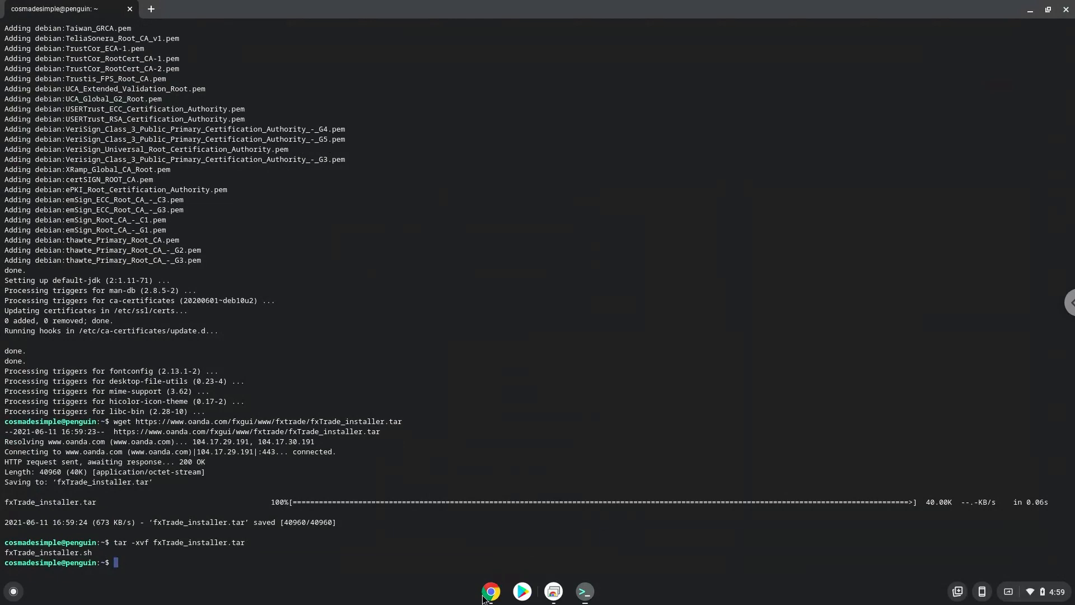
pyautogui.click(491, 590)
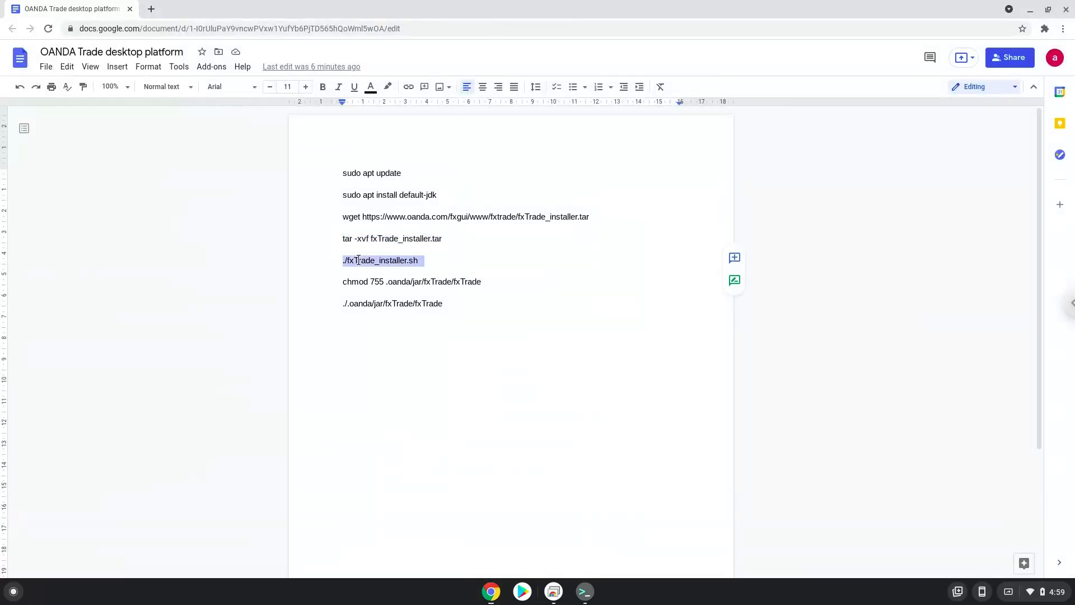
# Copy and run ./fxTrade_installer.sh in Terminal, then return to the Doc
pyautogui.rightClick(381, 260)
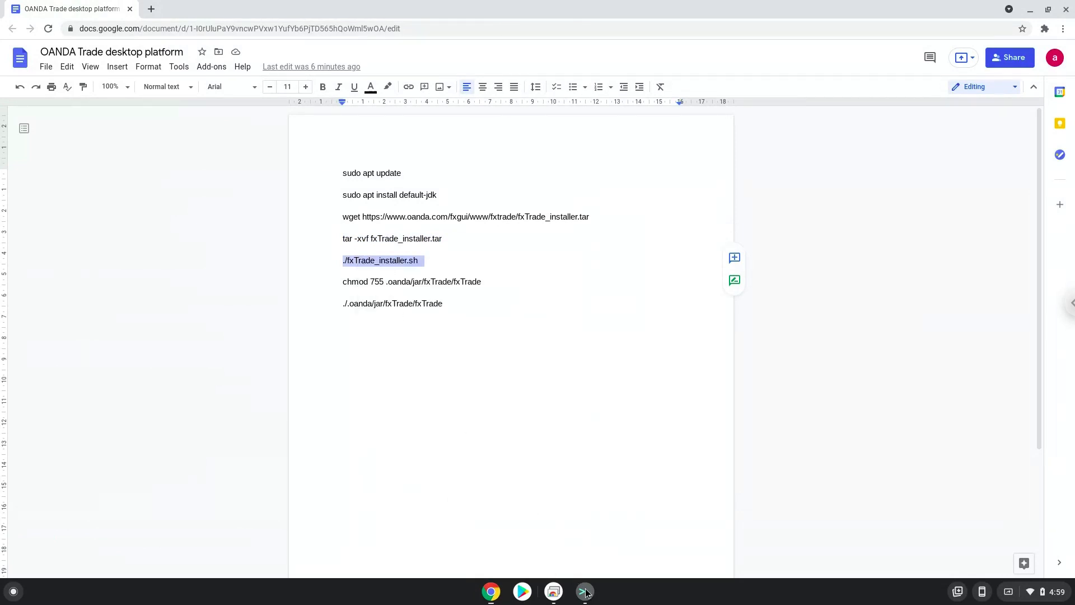
pyautogui.click(583, 592)
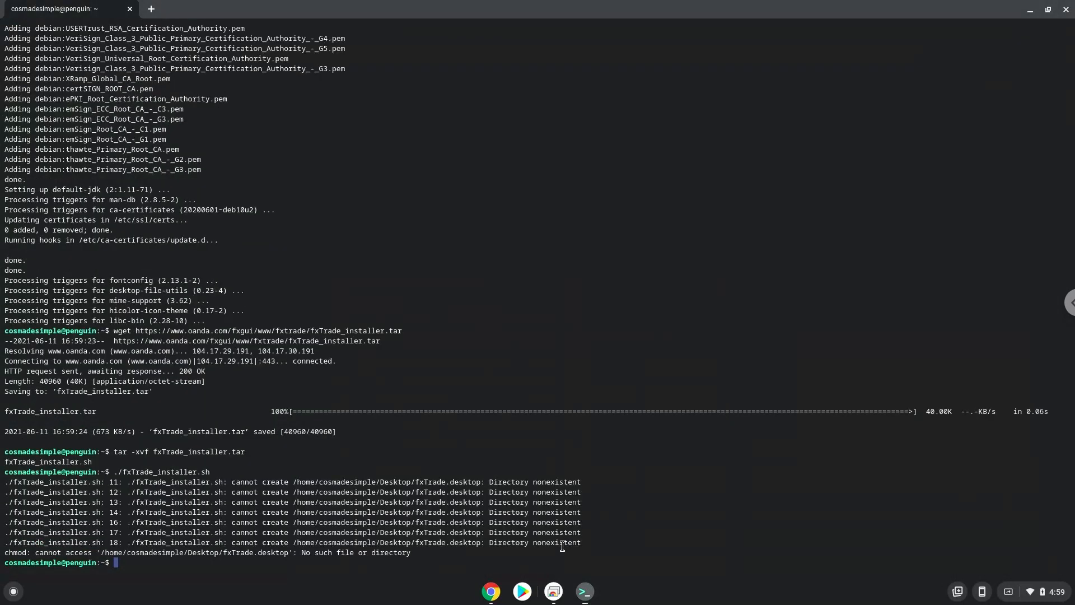
pyautogui.moveTo(490, 591)
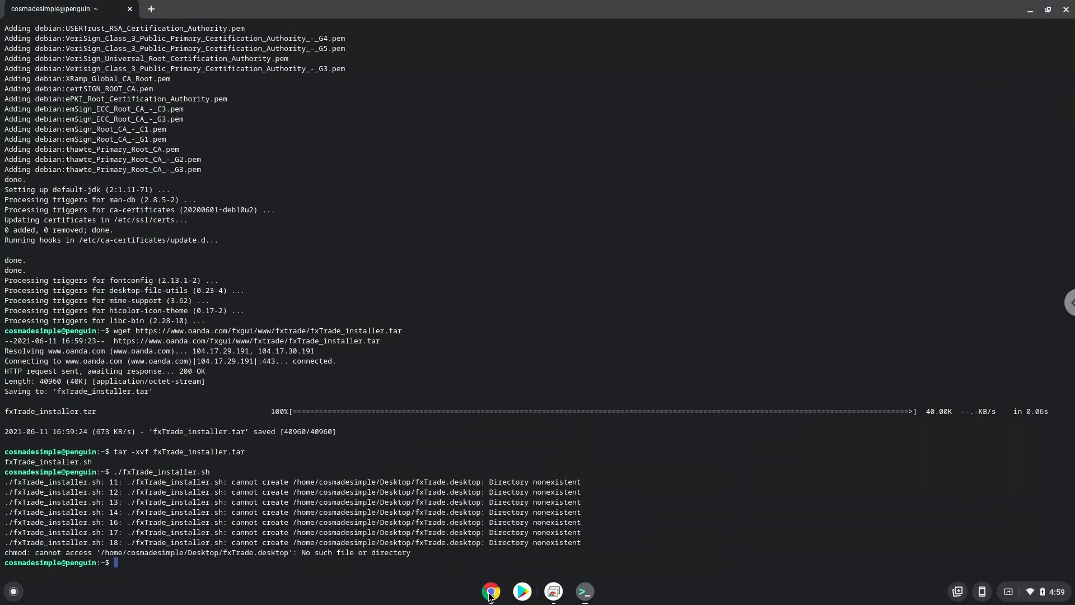
pyautogui.click(491, 590)
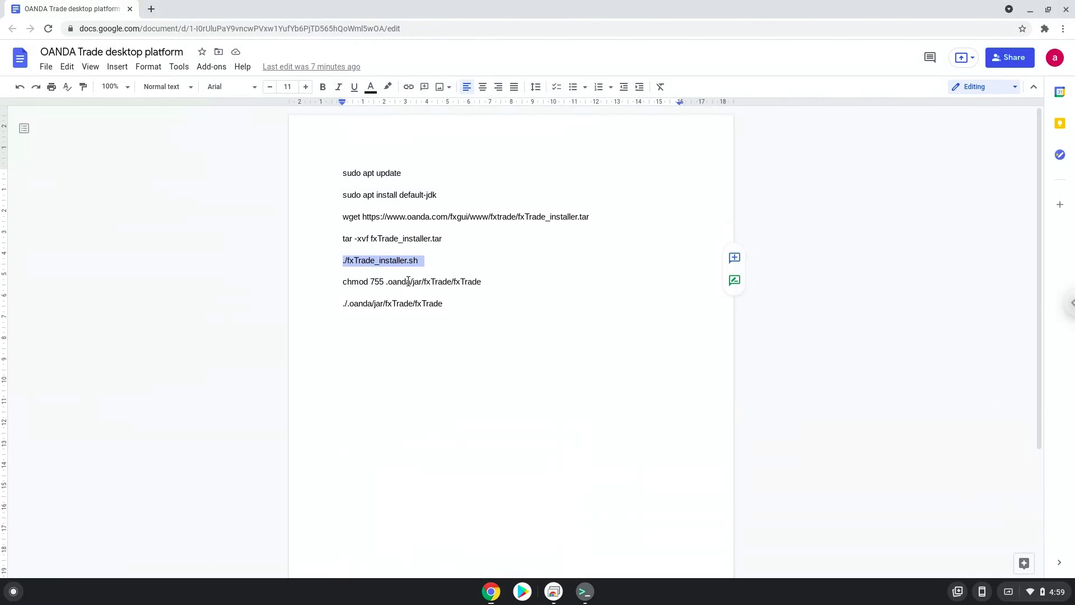
# Copy and run the chmod 755 command in Terminal, then return to the Doc
pyautogui.rightClick(407, 281)
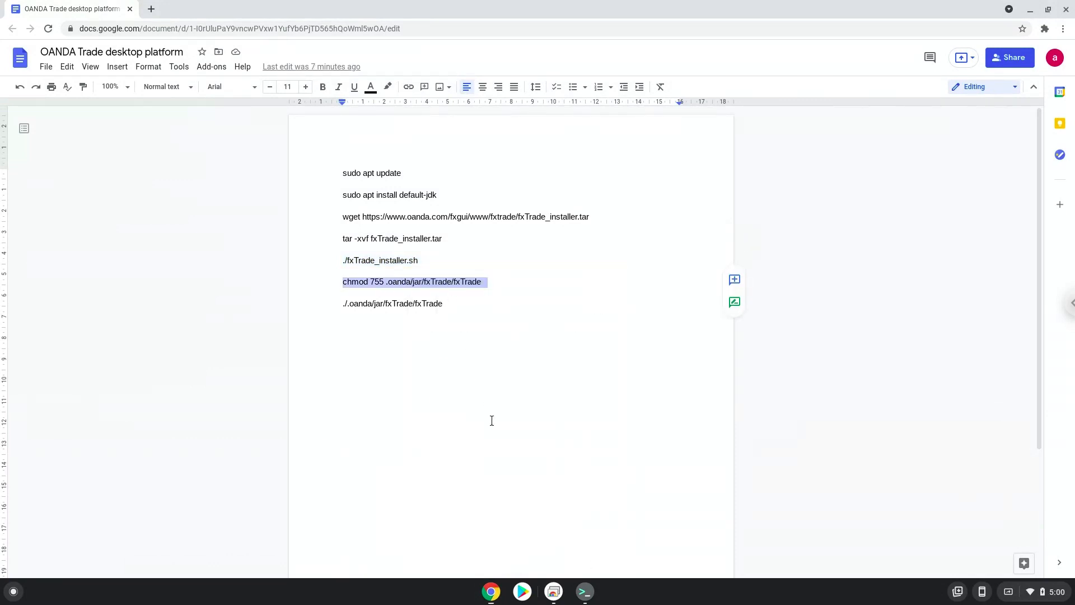
pyautogui.moveTo(583, 590)
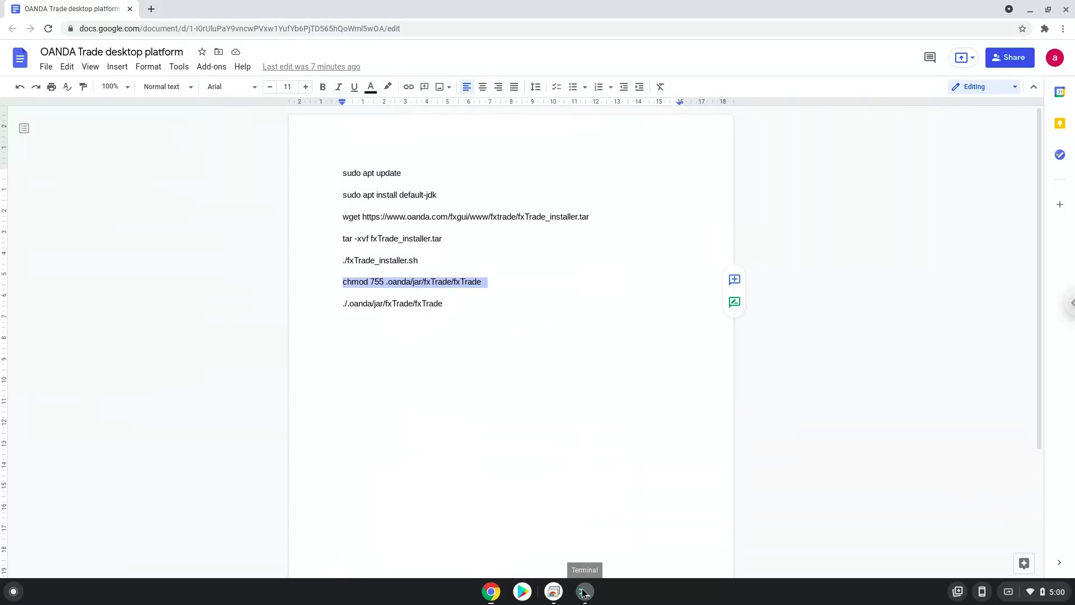
pyautogui.click(583, 591)
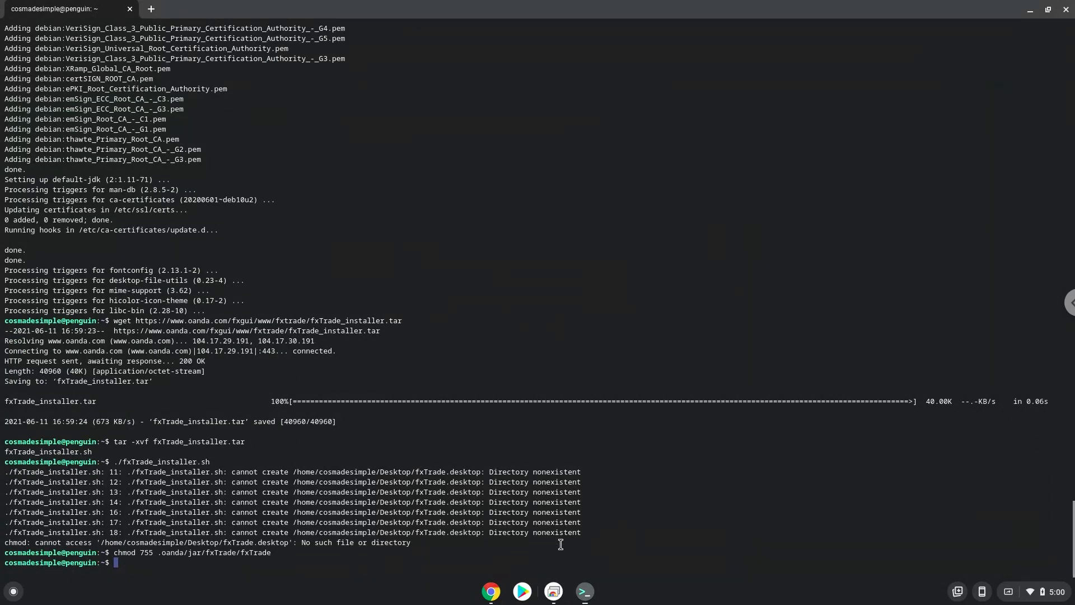
pyautogui.click(491, 591)
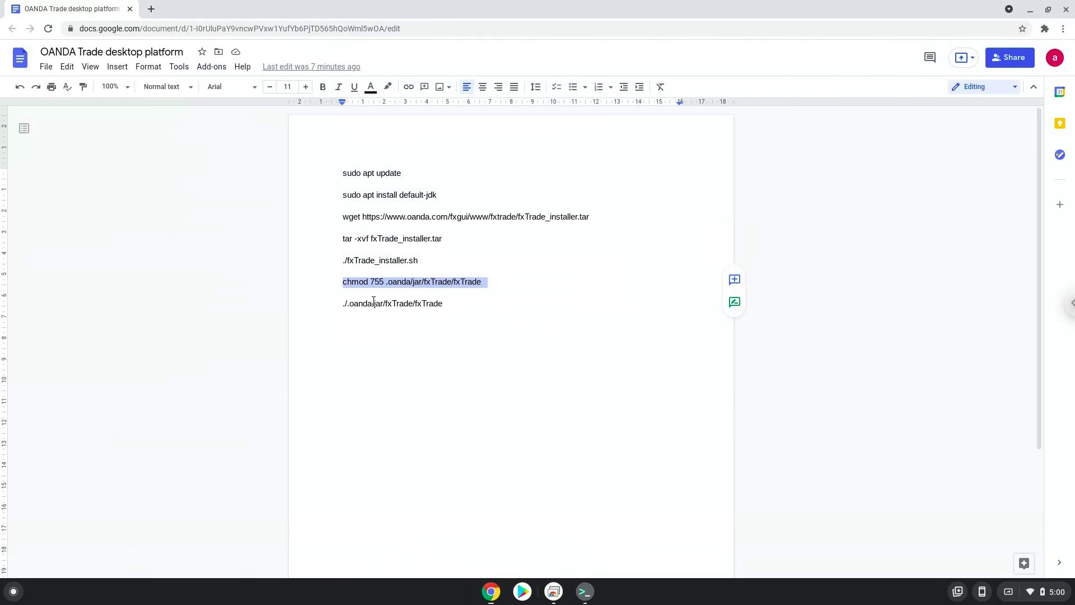
# Run ./.oanda/jar/fxTrade/fxTrade in Terminal to launch fxTrade, then close its window
pyautogui.rightClick(360, 303)
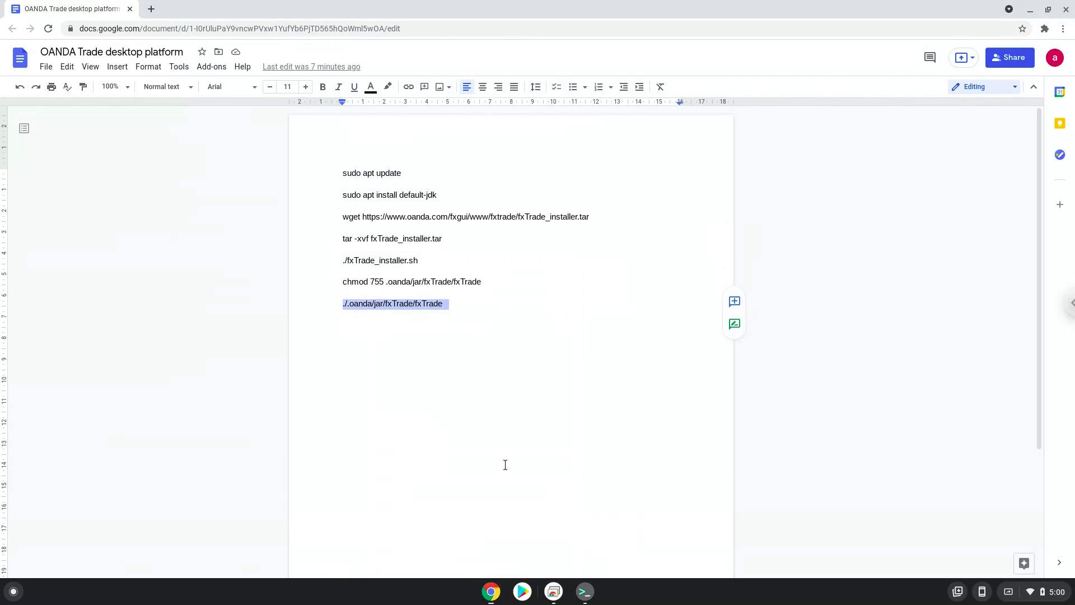
pyautogui.click(583, 591)
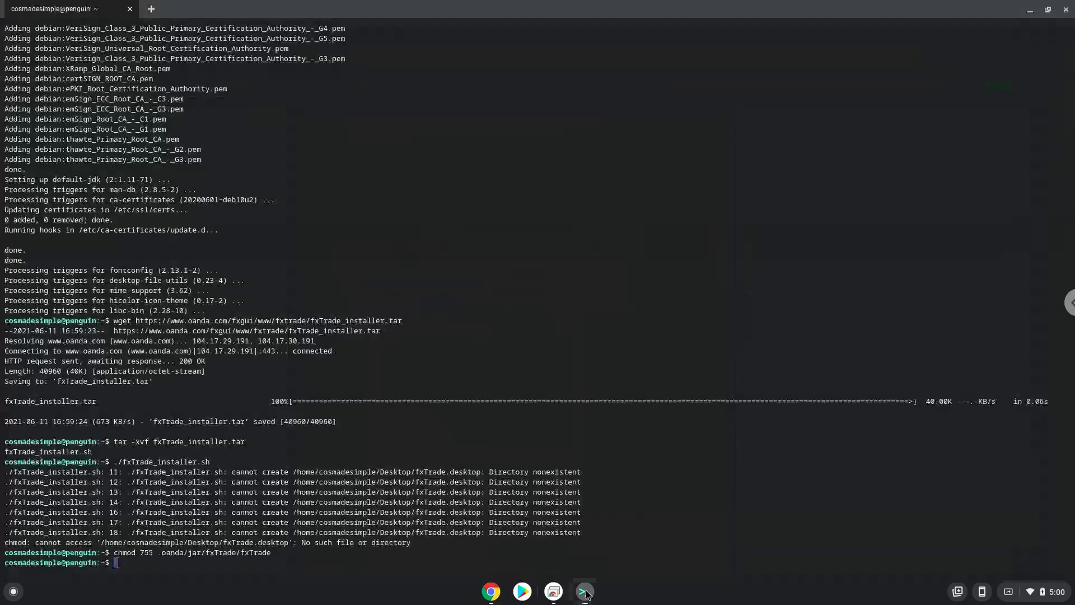
pyautogui.press('Return')
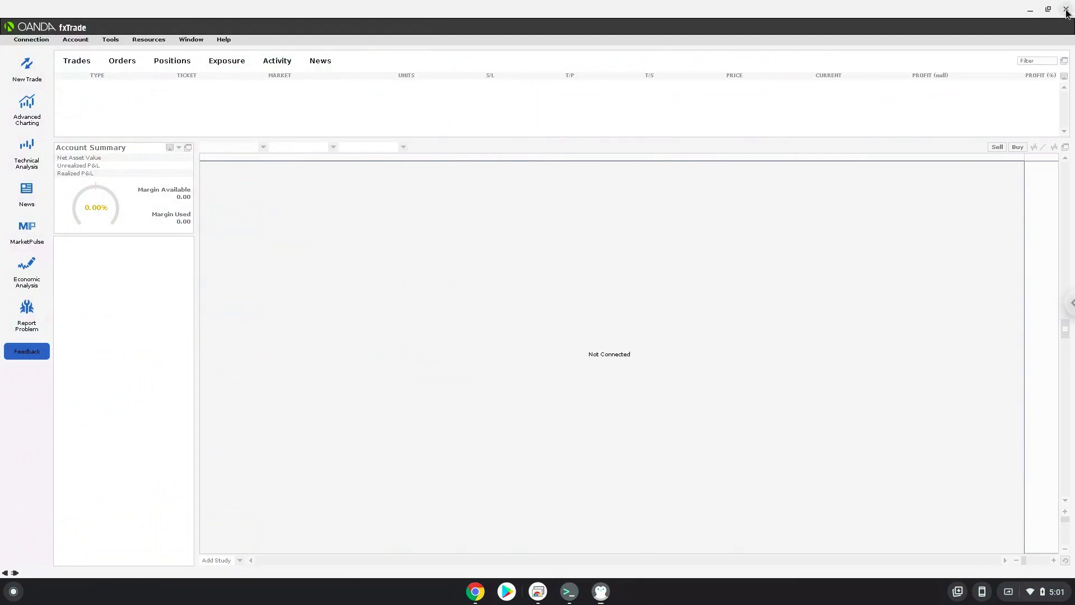
pyautogui.click(1065, 9)
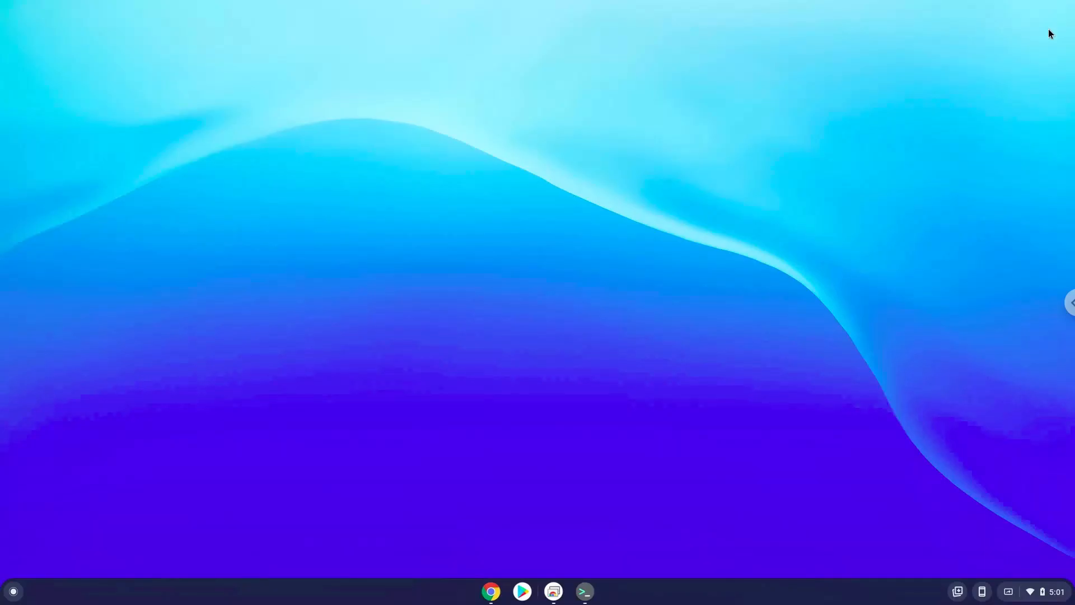
pyautogui.moveTo(584, 591)
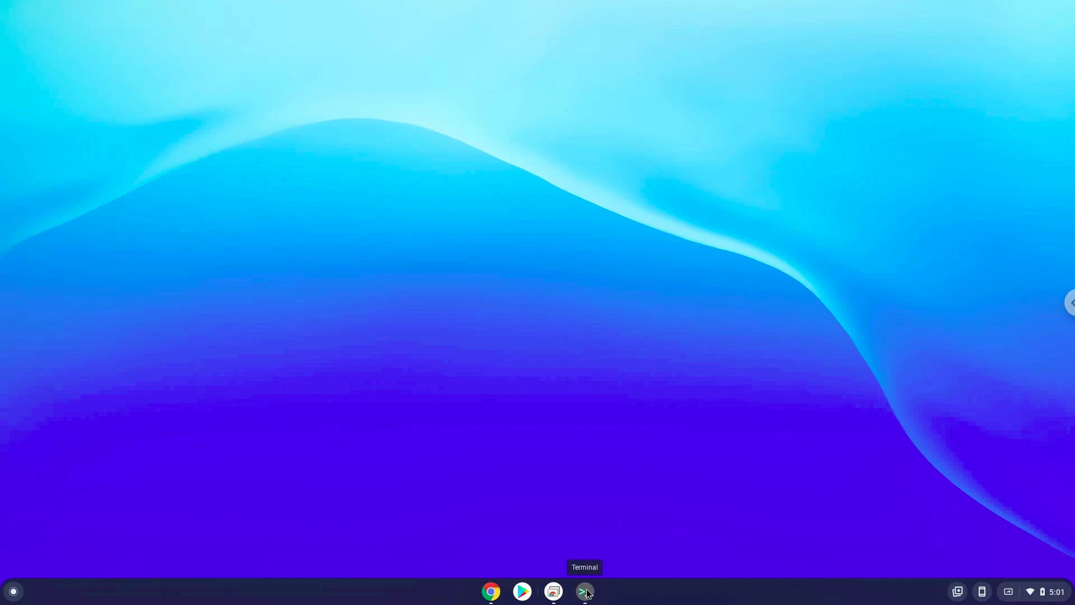
# End the old terminal session by choosing Leave, returning to the command list doc
pyautogui.click(584, 591)
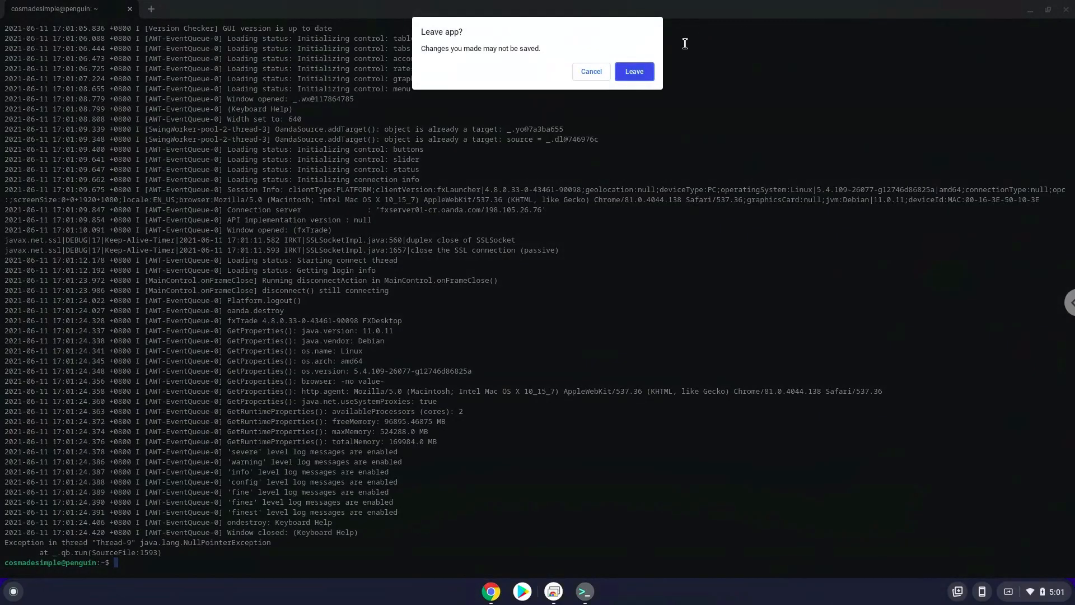
pyautogui.click(632, 71)
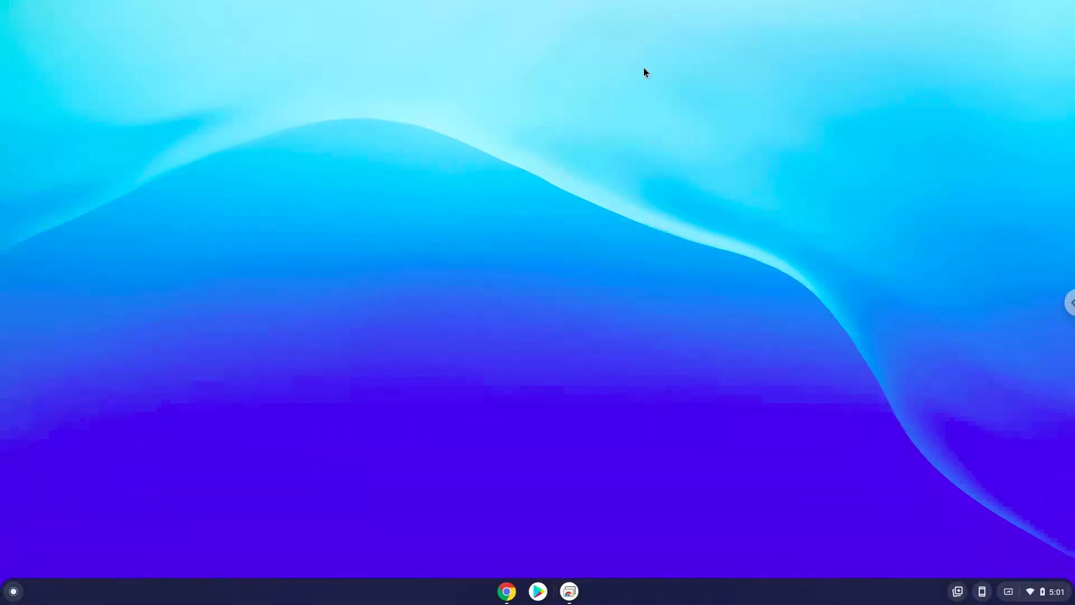
pyautogui.moveTo(506, 590)
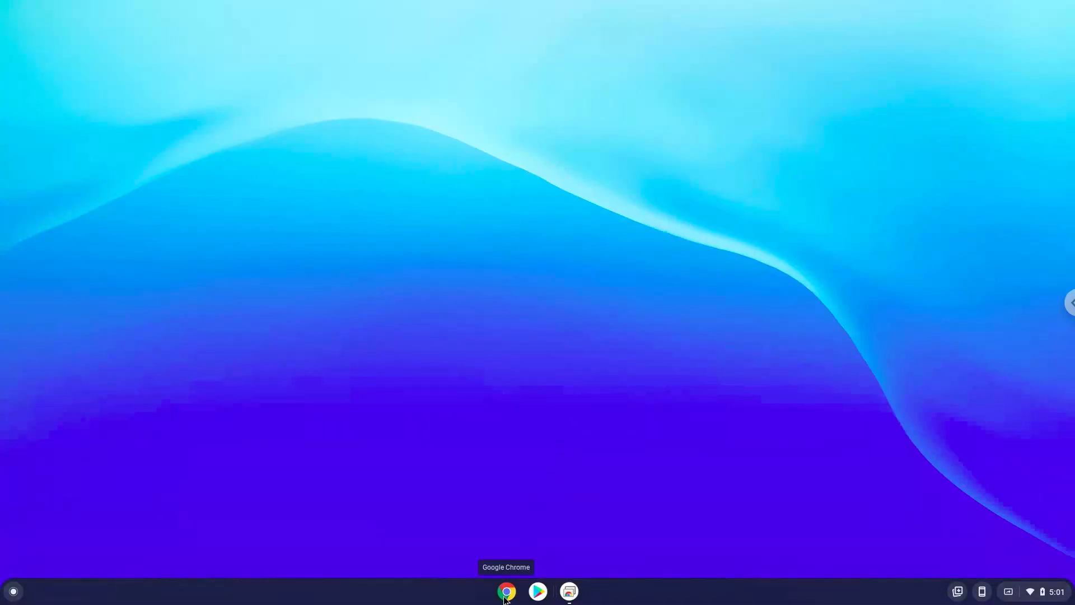
pyautogui.click(506, 590)
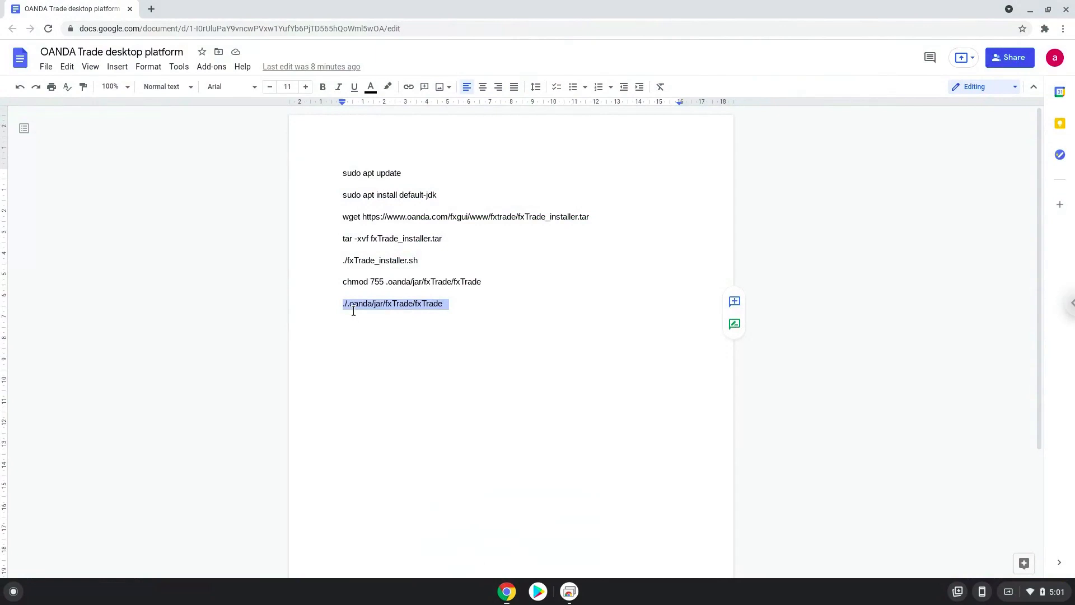
# Copy the fxTrade launch command and open a new Terminal from the Launcher search
pyautogui.rightClick(393, 302)
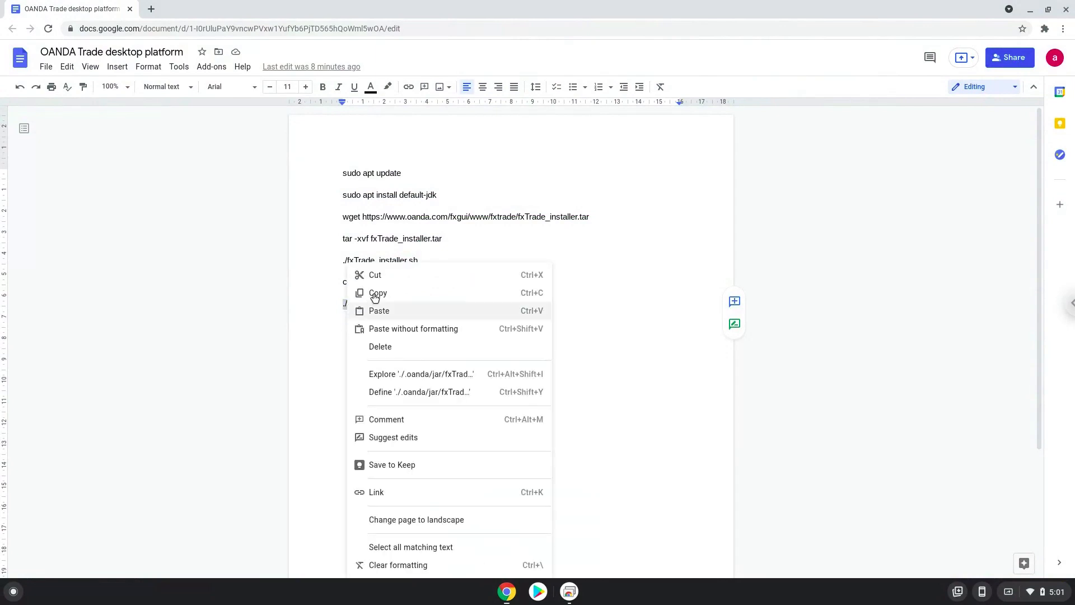
pyautogui.click(378, 293)
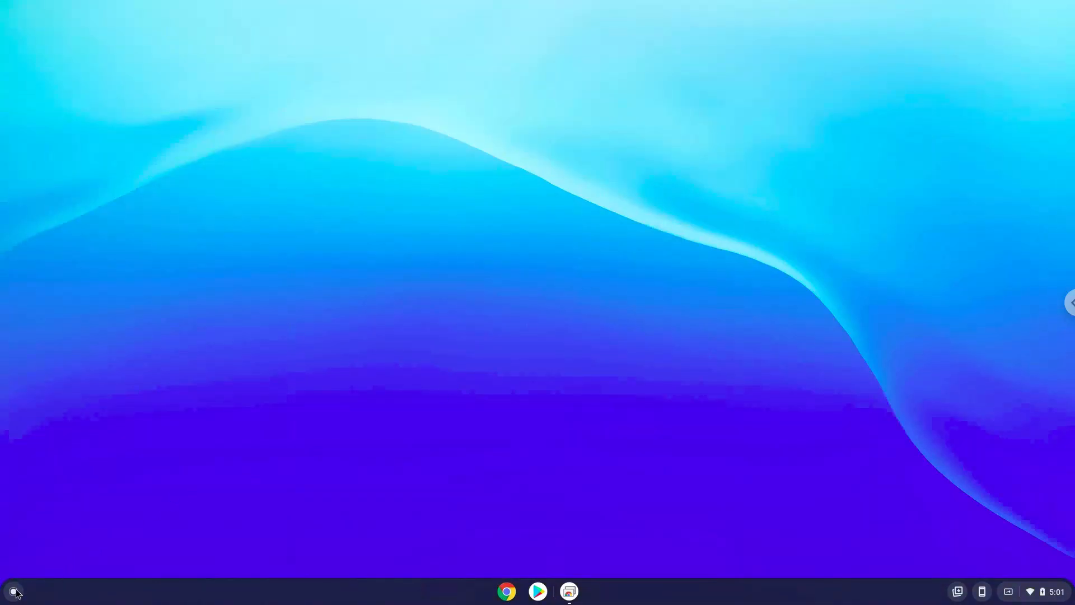
pyautogui.click(13, 591)
pyautogui.write('ter')
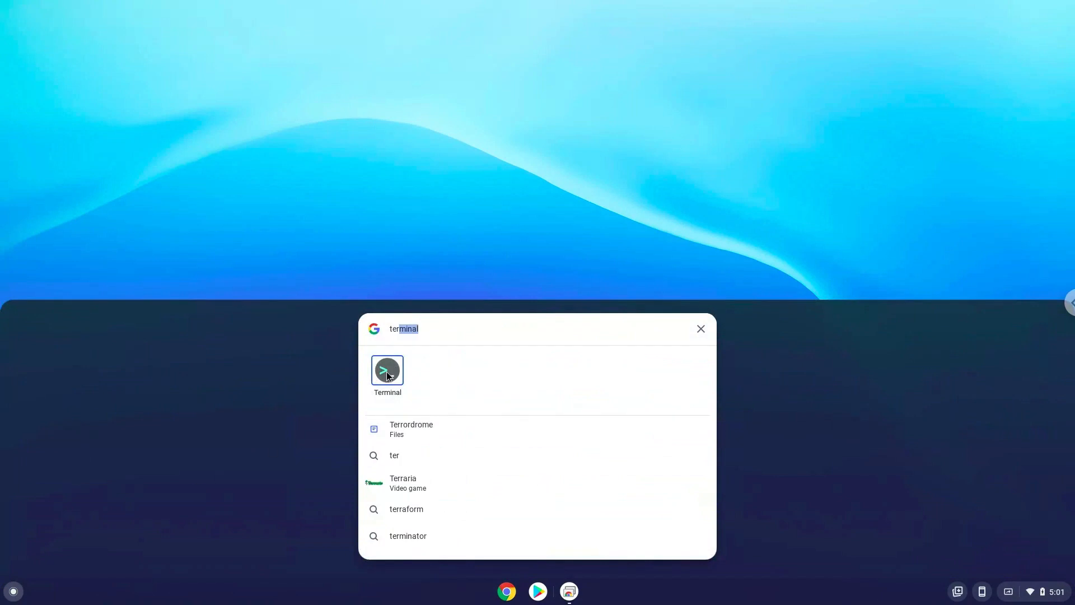
pyautogui.click(387, 370)
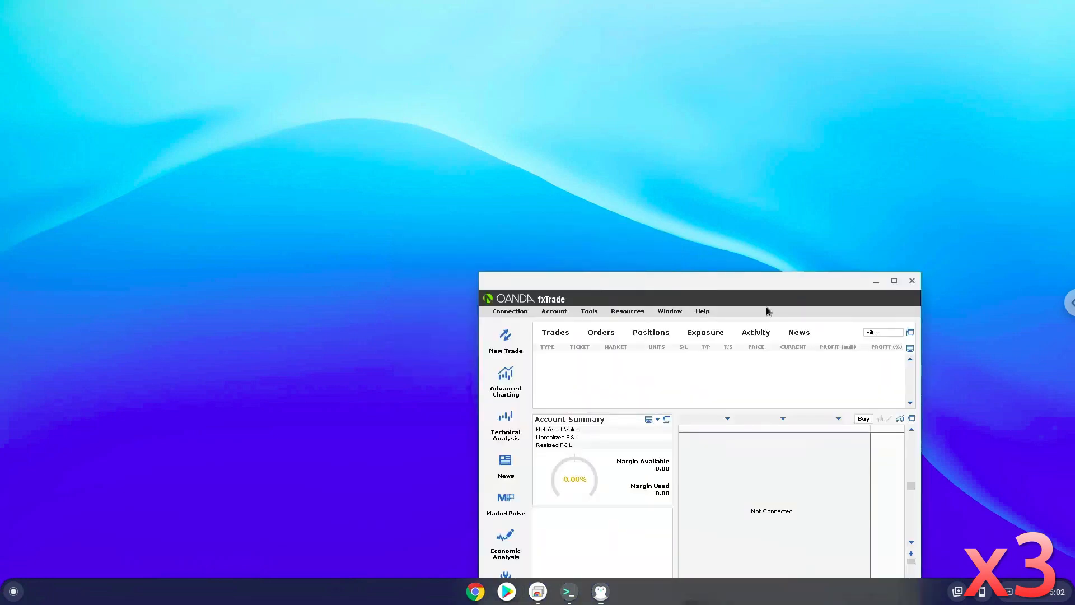
pyautogui.click(894, 280)
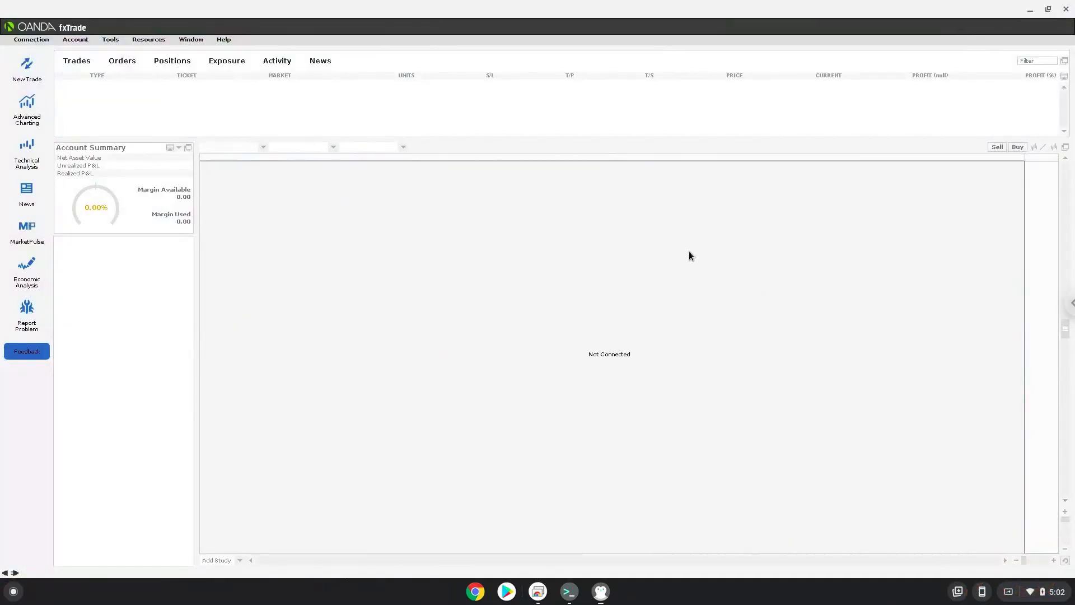
pyautogui.click(224, 39)
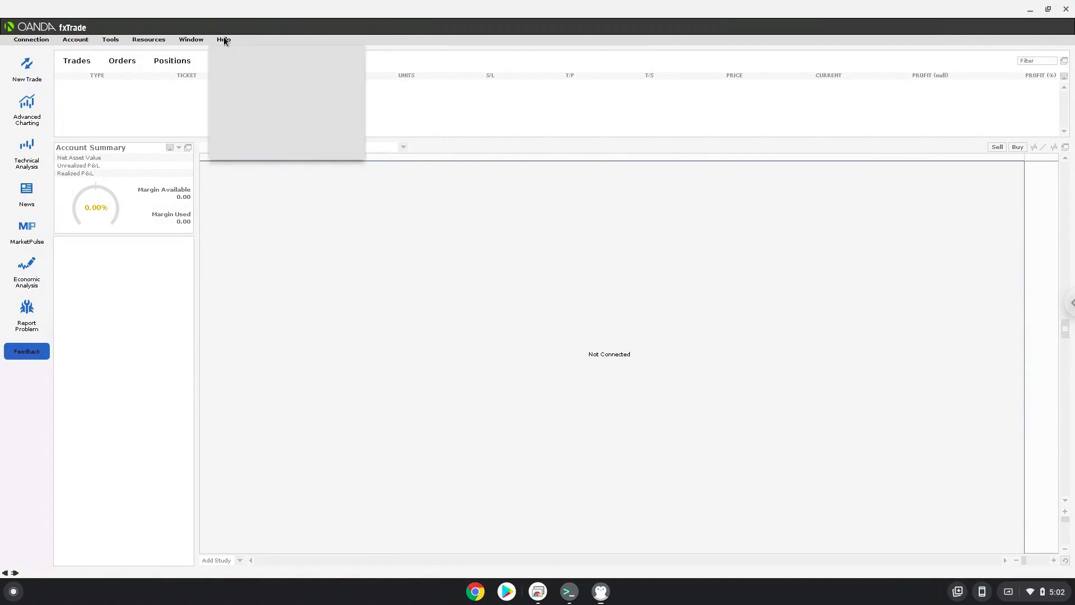
pyautogui.click(224, 39)
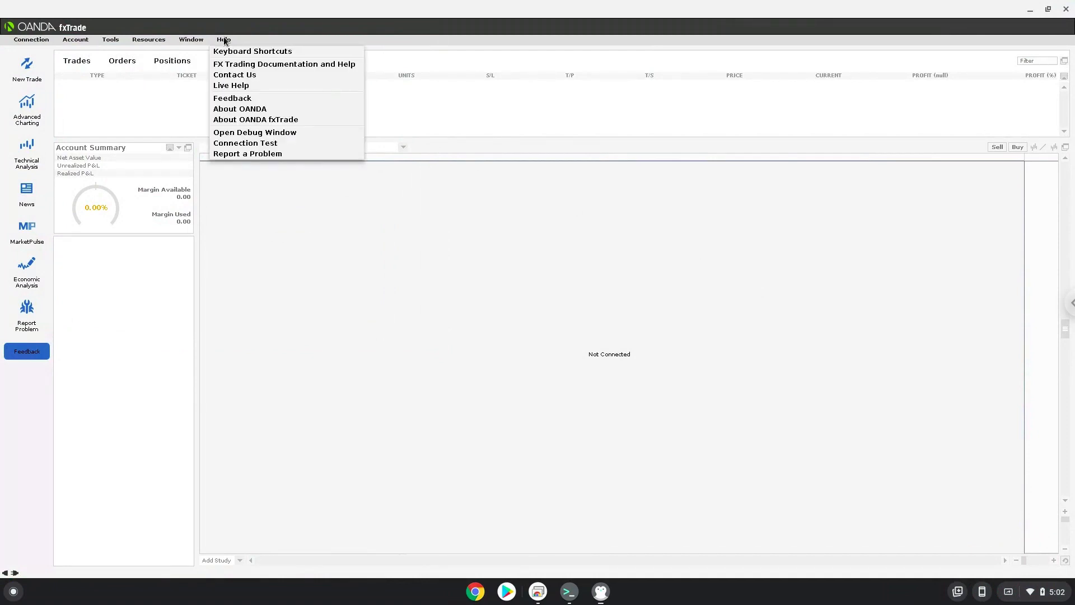
pyautogui.moveTo(225, 54)
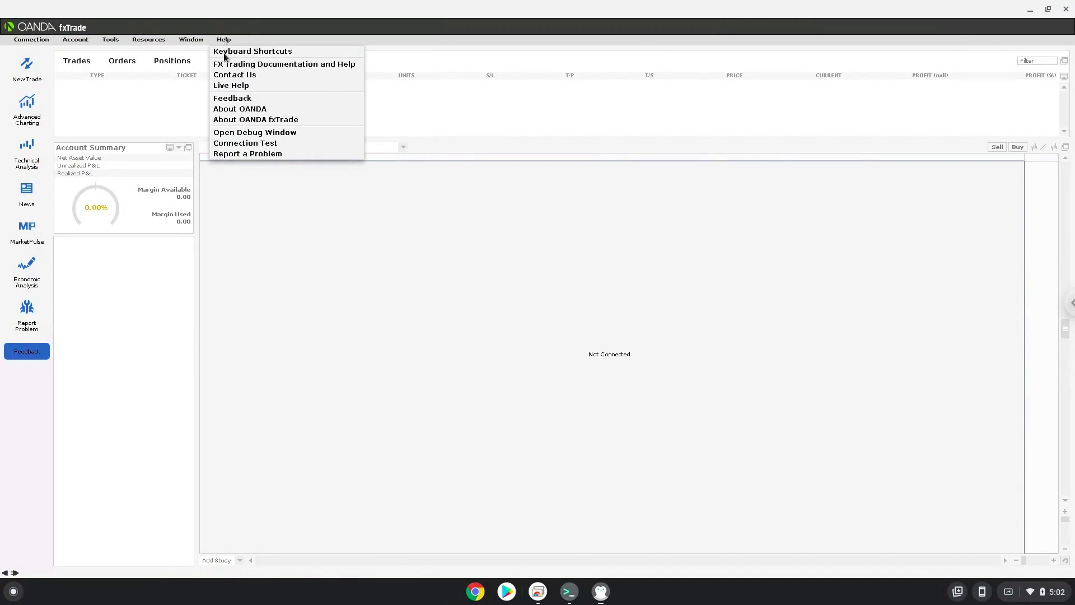
pyautogui.moveTo(255, 120)
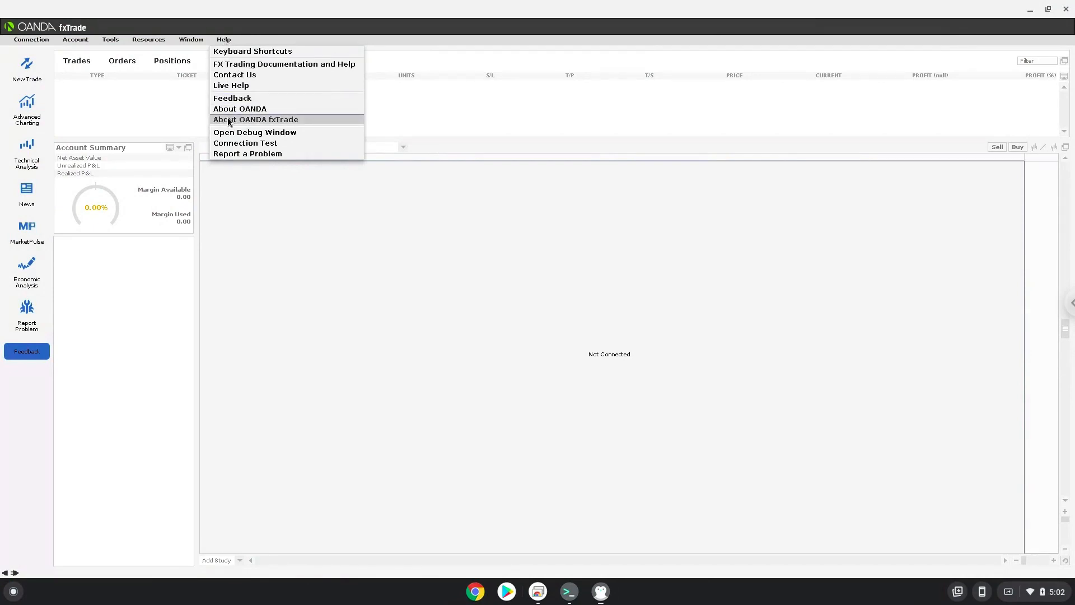
pyautogui.click(254, 119)
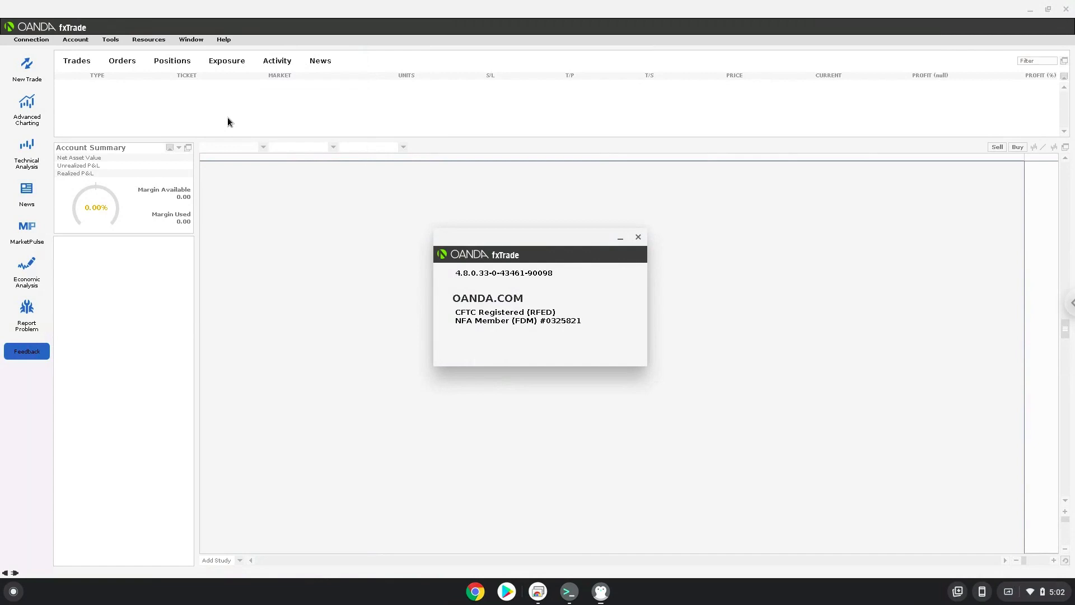